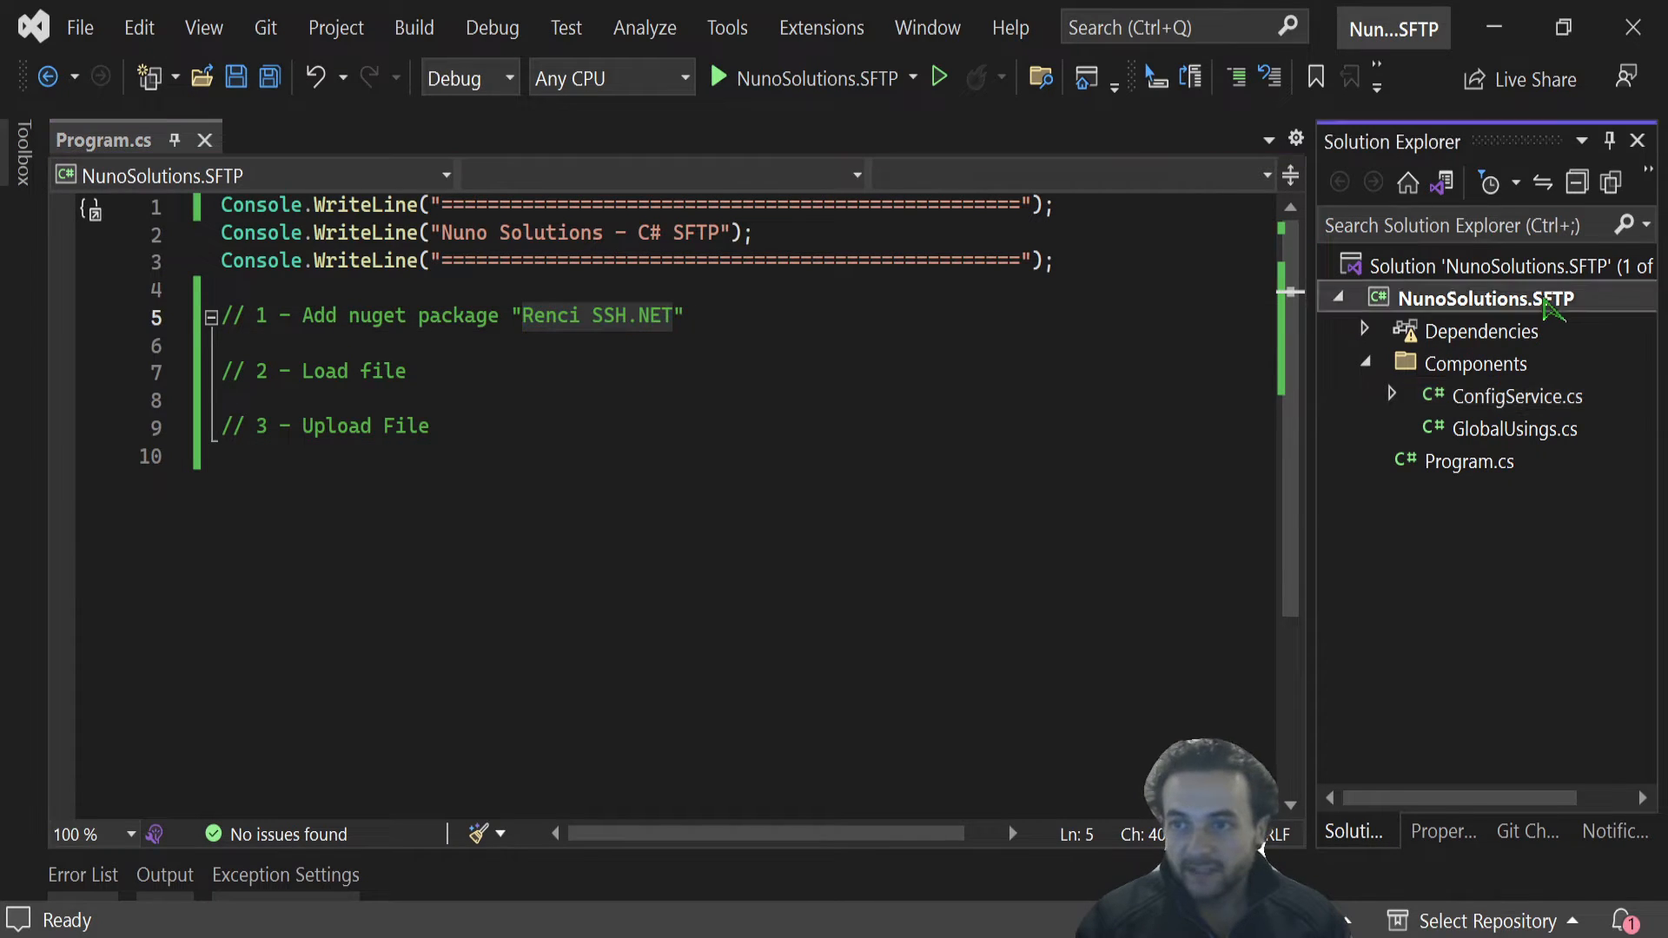
# - Search the NuGet Browse list of NunoSolutions.SFTP for 'Renci SSH.NET'
pyautogui.rightClick(1492, 297)
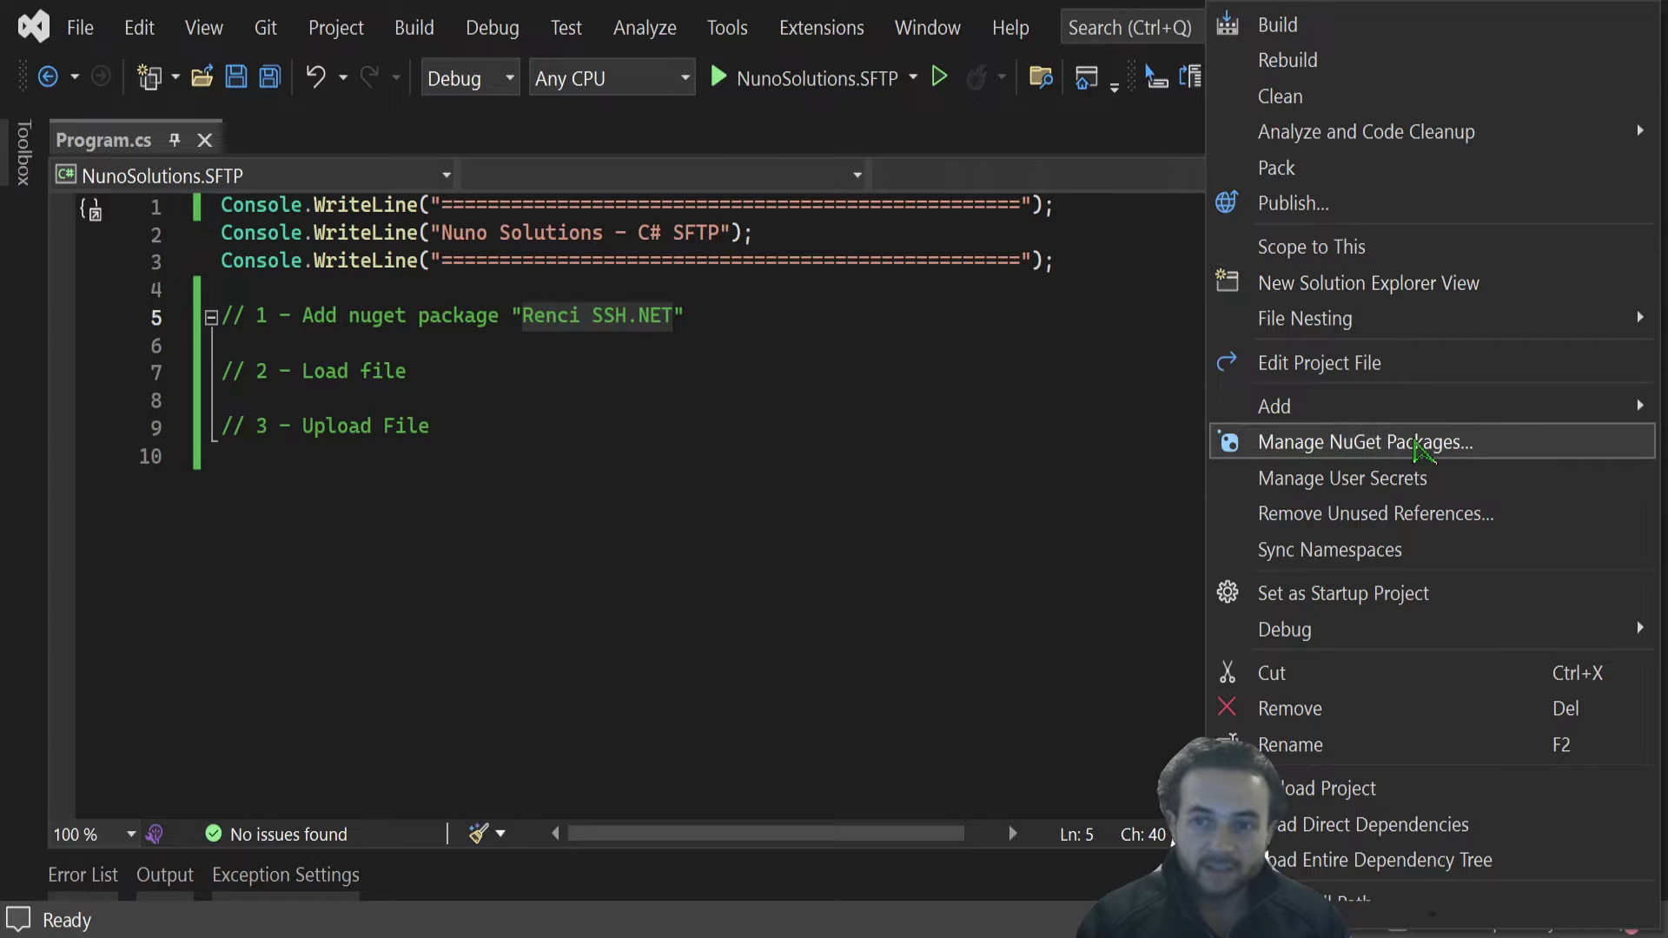
pyautogui.click(1361, 441)
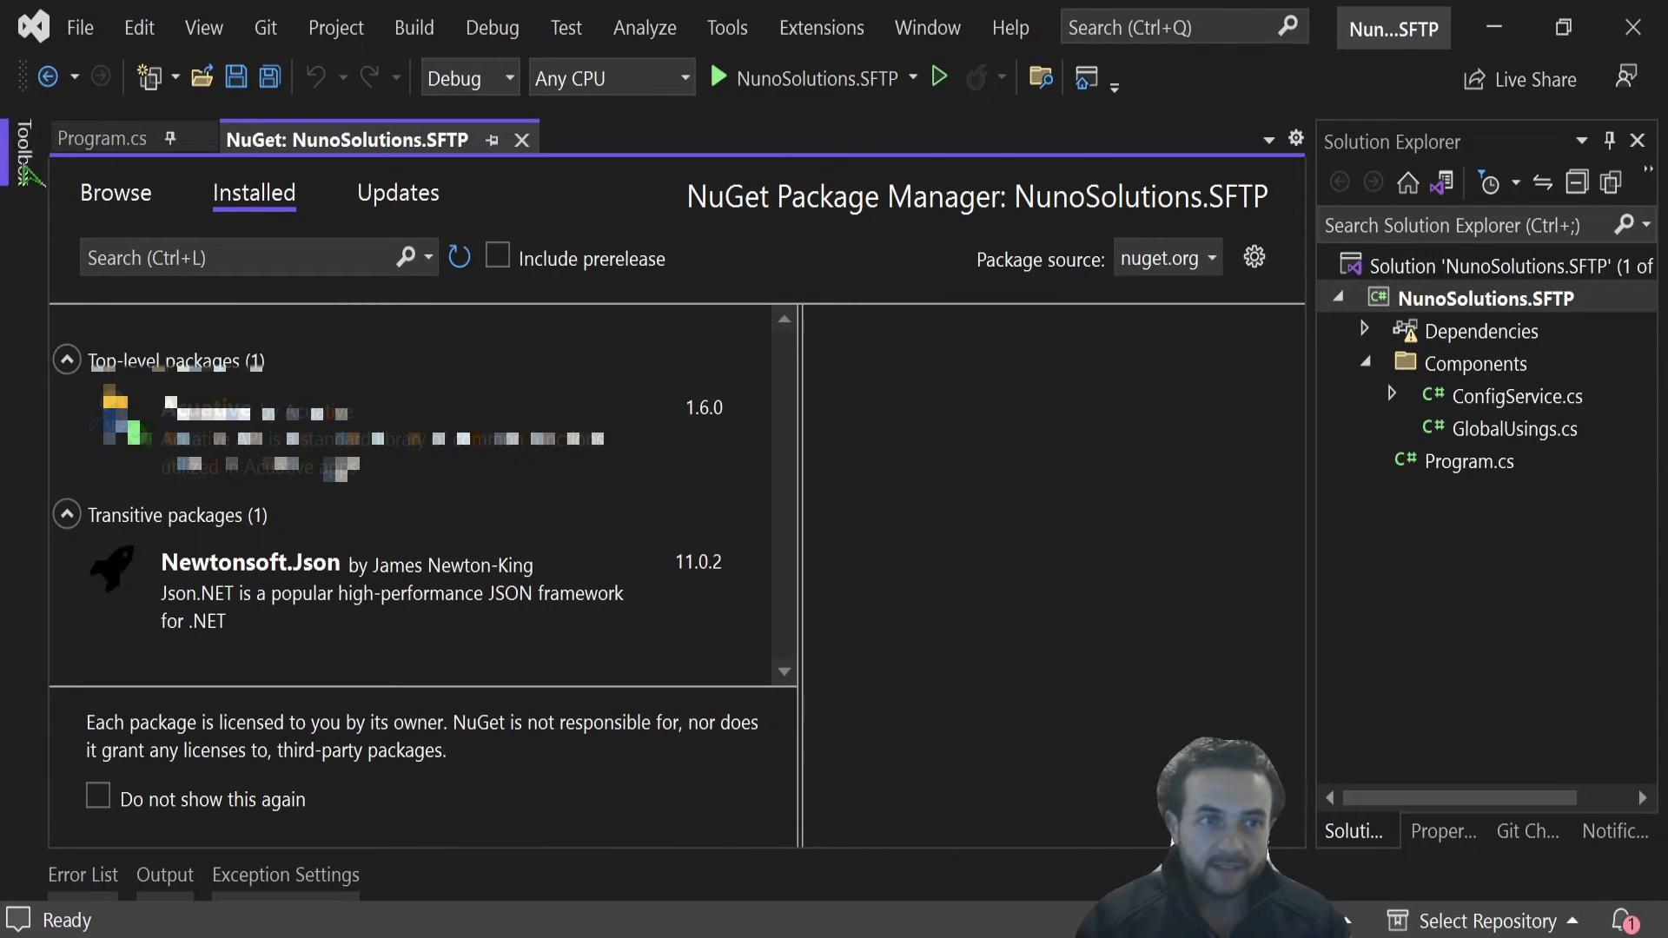
pyautogui.click(114, 193)
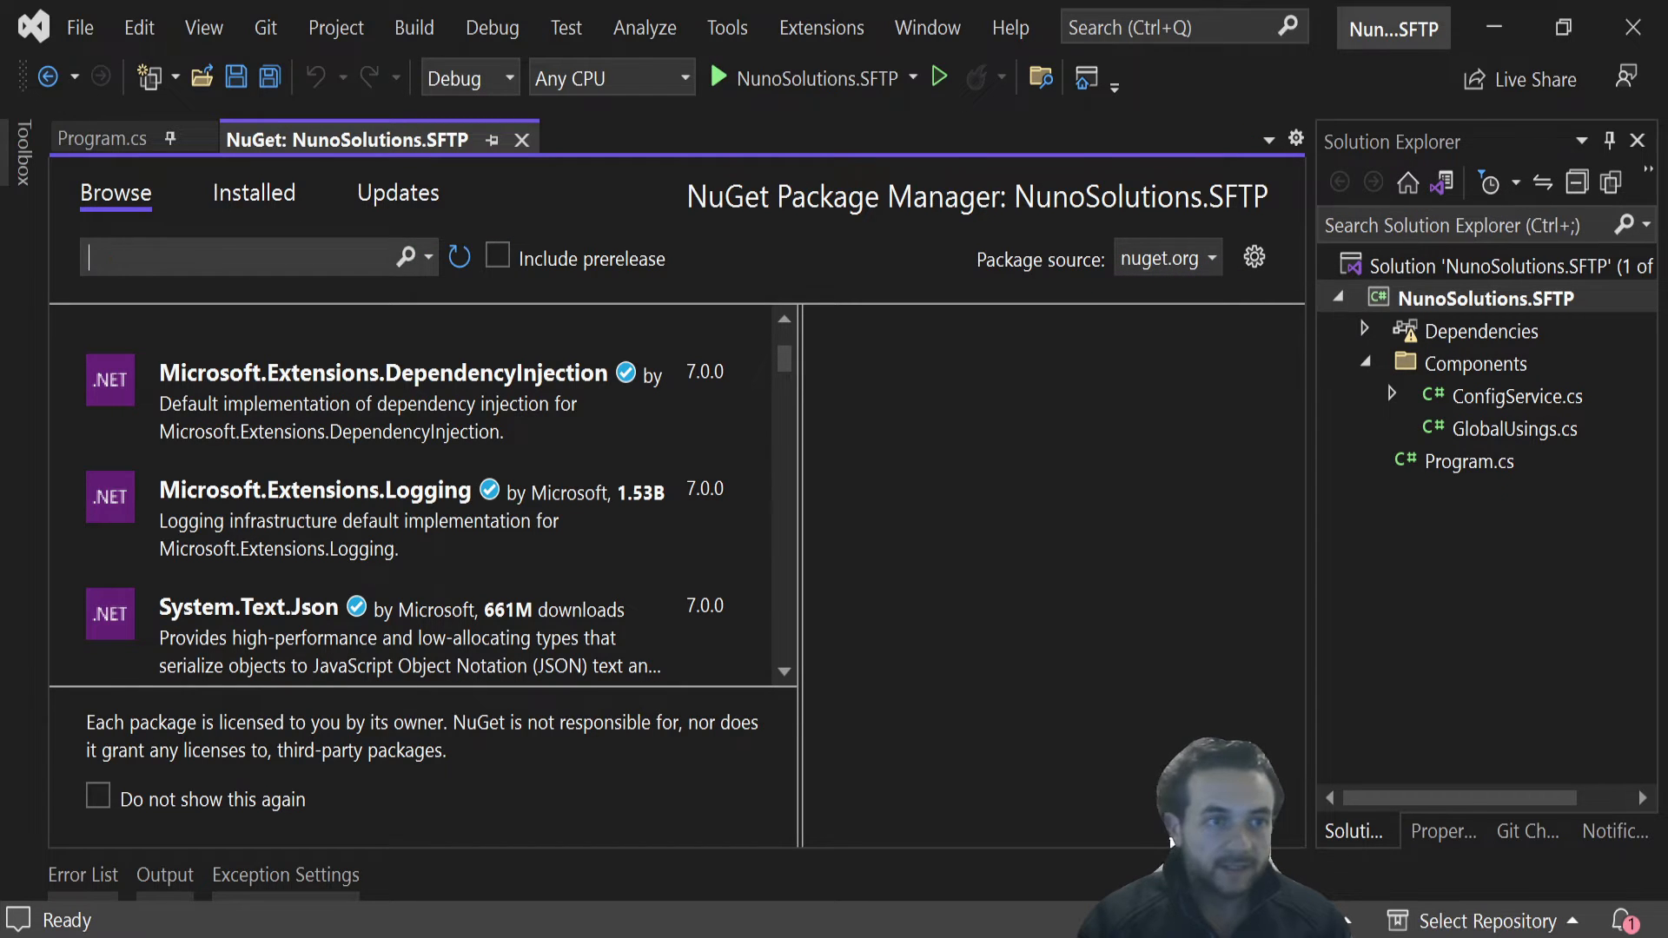
pyautogui.write('Renci SSH.NET')
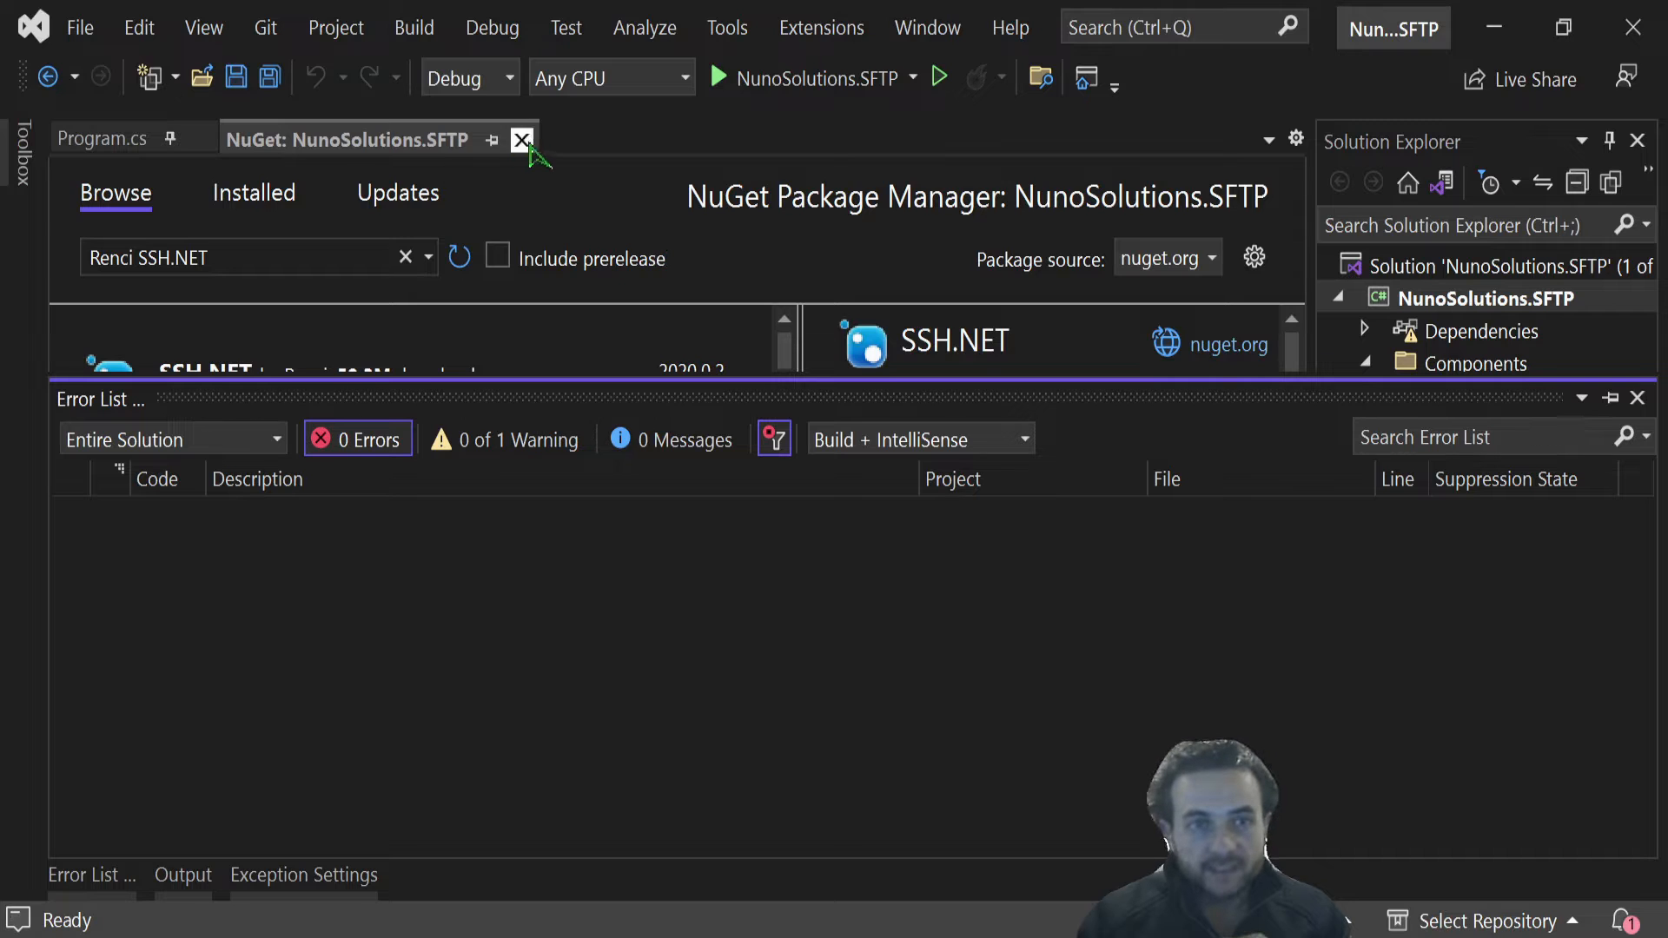
# - Leave the NuGet manager and open NunoSolutionSFTP.txt from D:\Temp in File Explorer
pyautogui.click(521, 139)
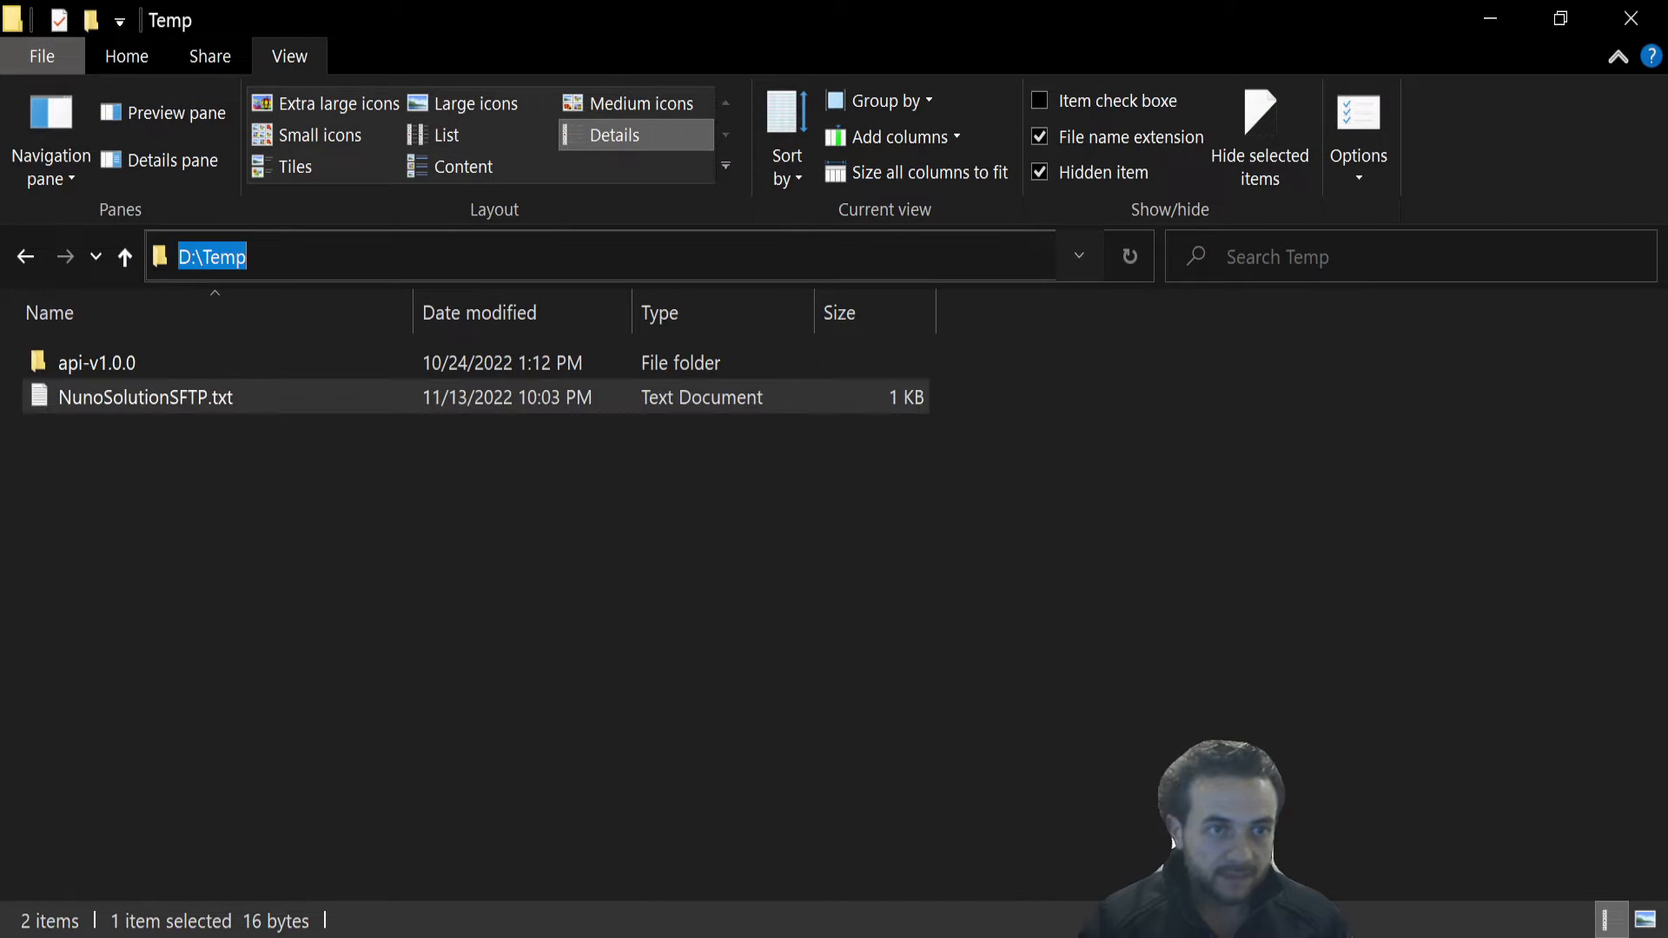
pyautogui.click(146, 397)
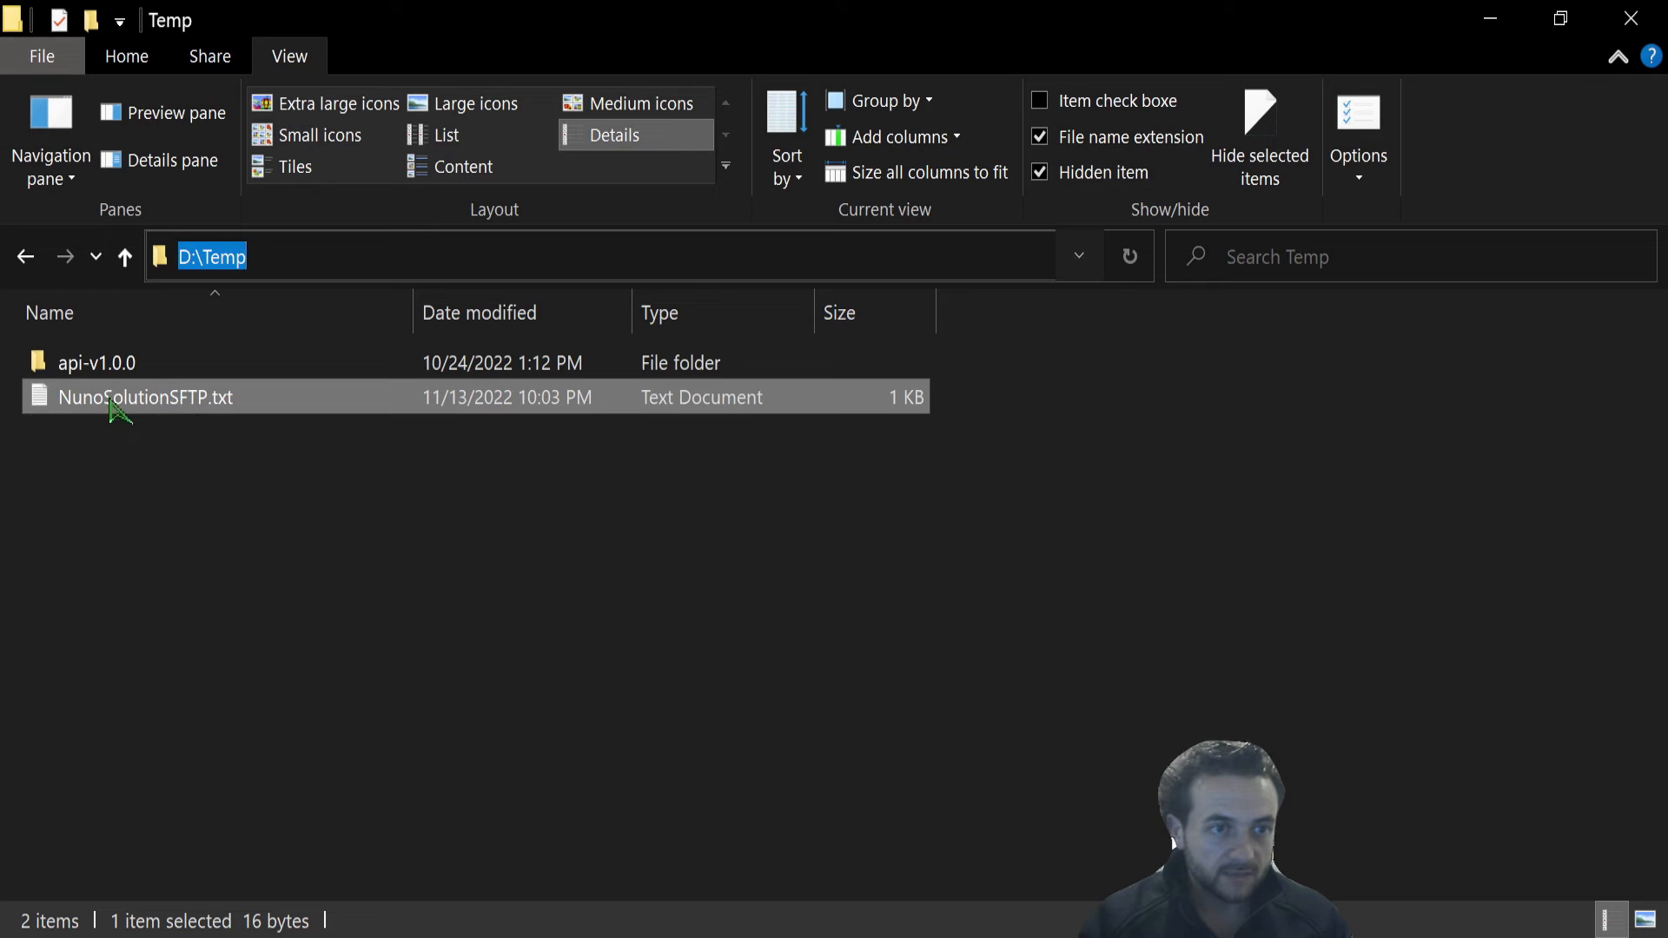
pyautogui.doubleClick(144, 396)
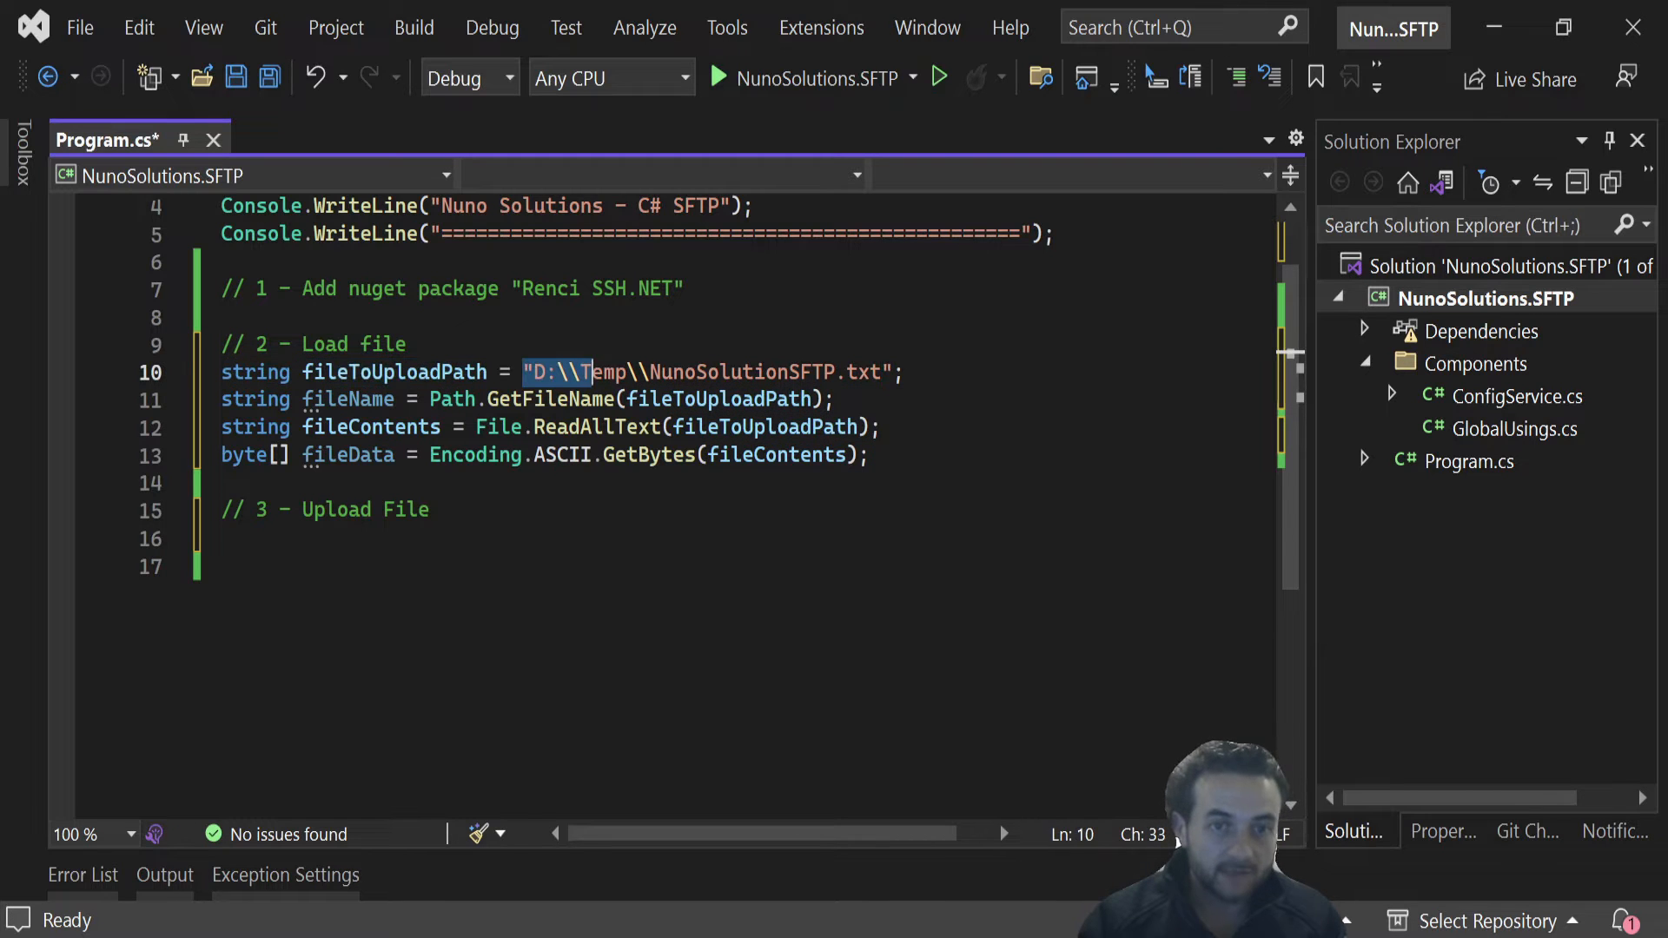
# - Convert fileContents to bytes with Encoding.ASCII.GetBytes(fileContents) under the Load file comment
pyautogui.moveTo(582, 371); pyautogui.dragTo(866, 372)
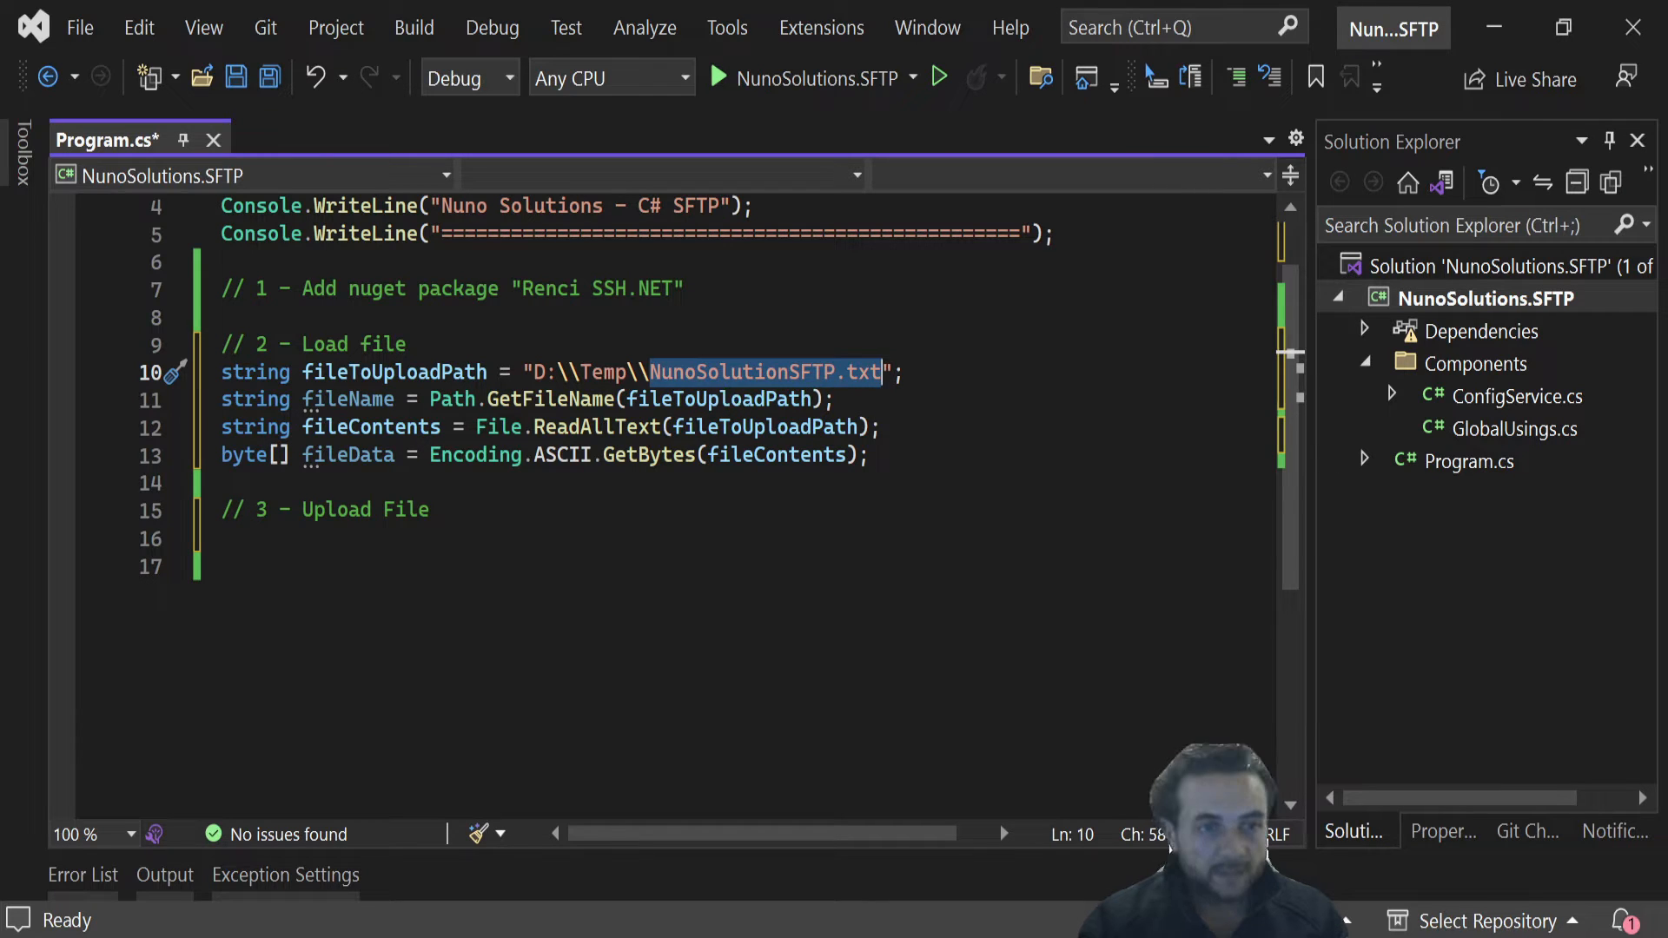
pyautogui.click(370, 427)
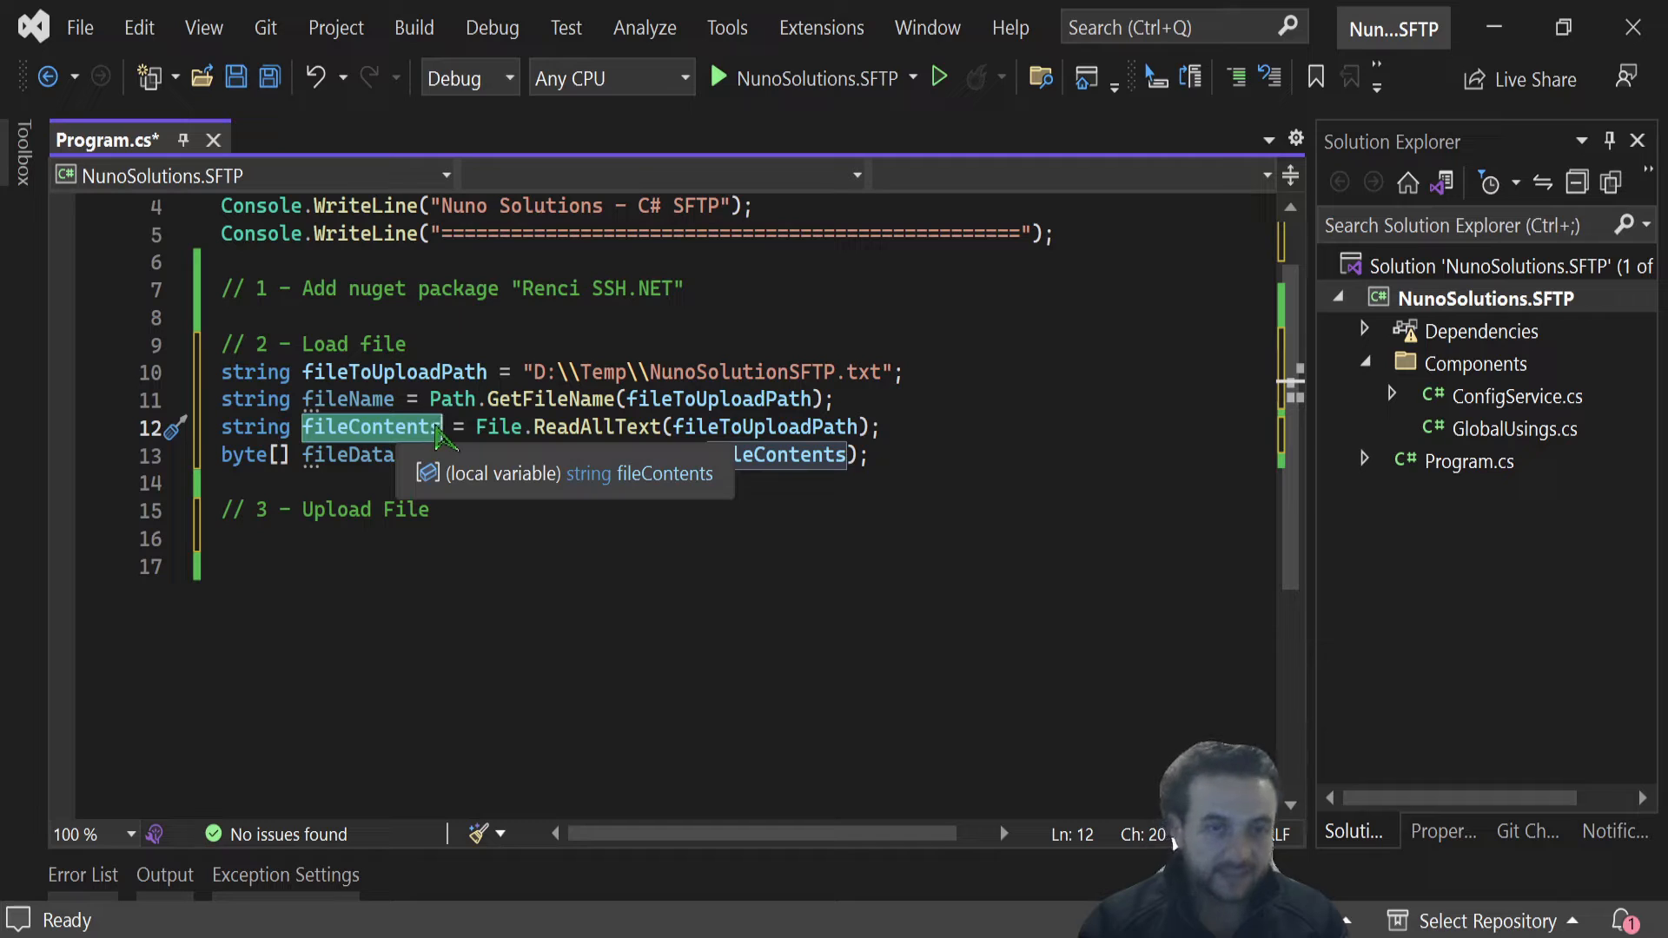
pyautogui.write('Encoding.ASCII.GetBytes(fileContents)')
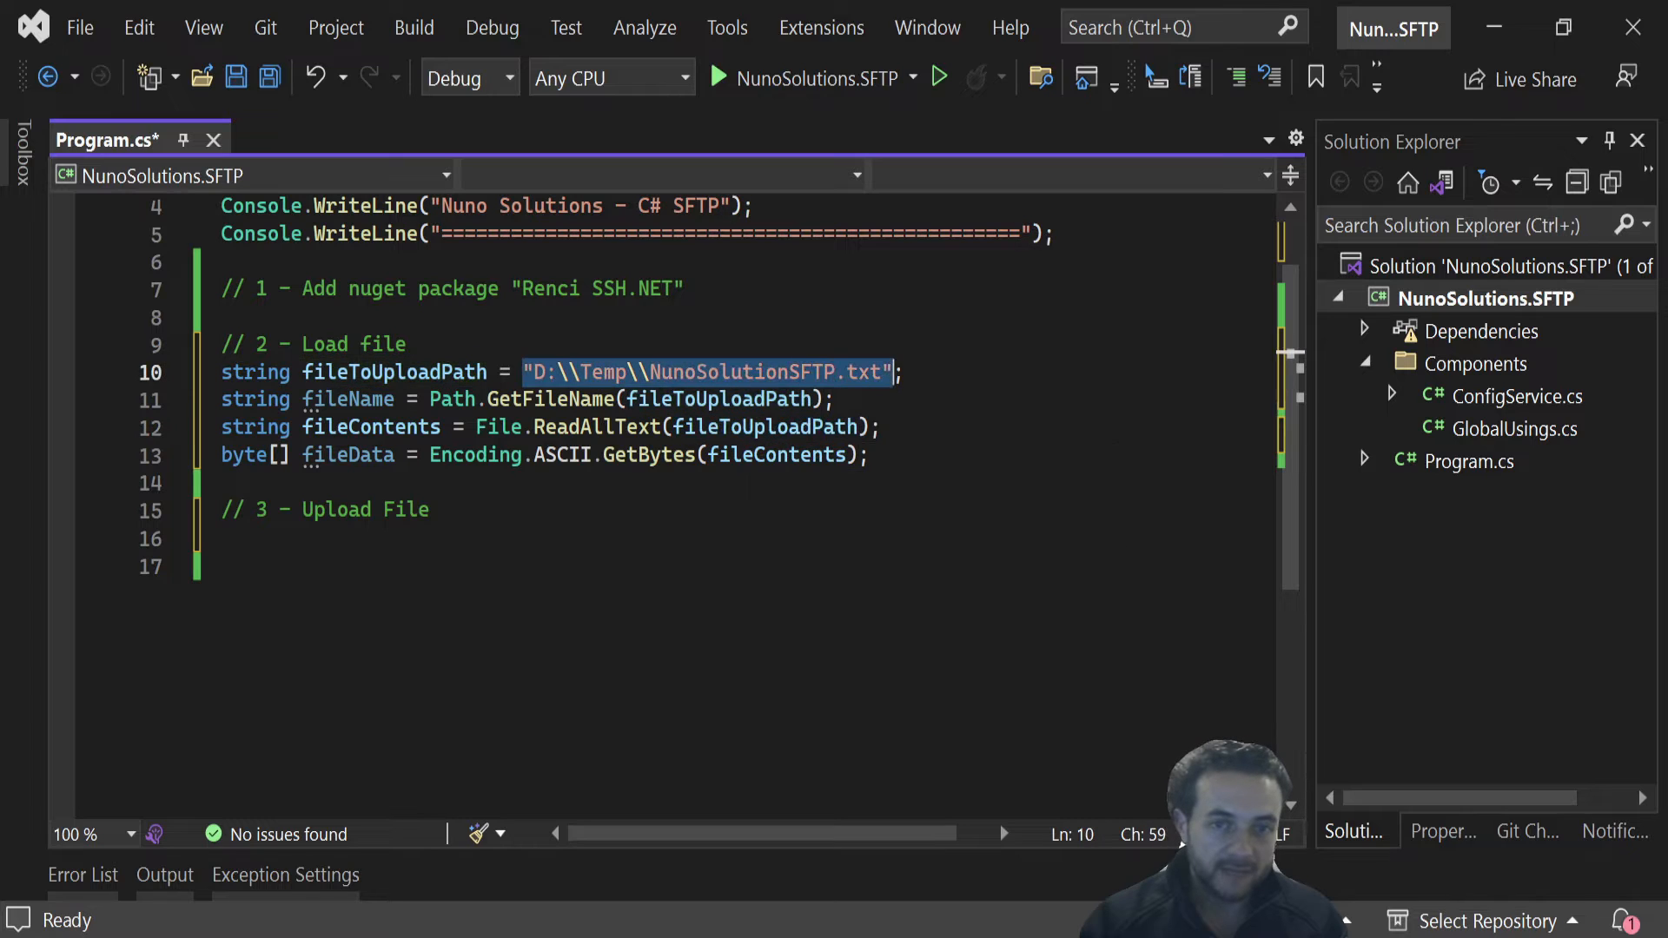
pyautogui.moveTo(852, 377)
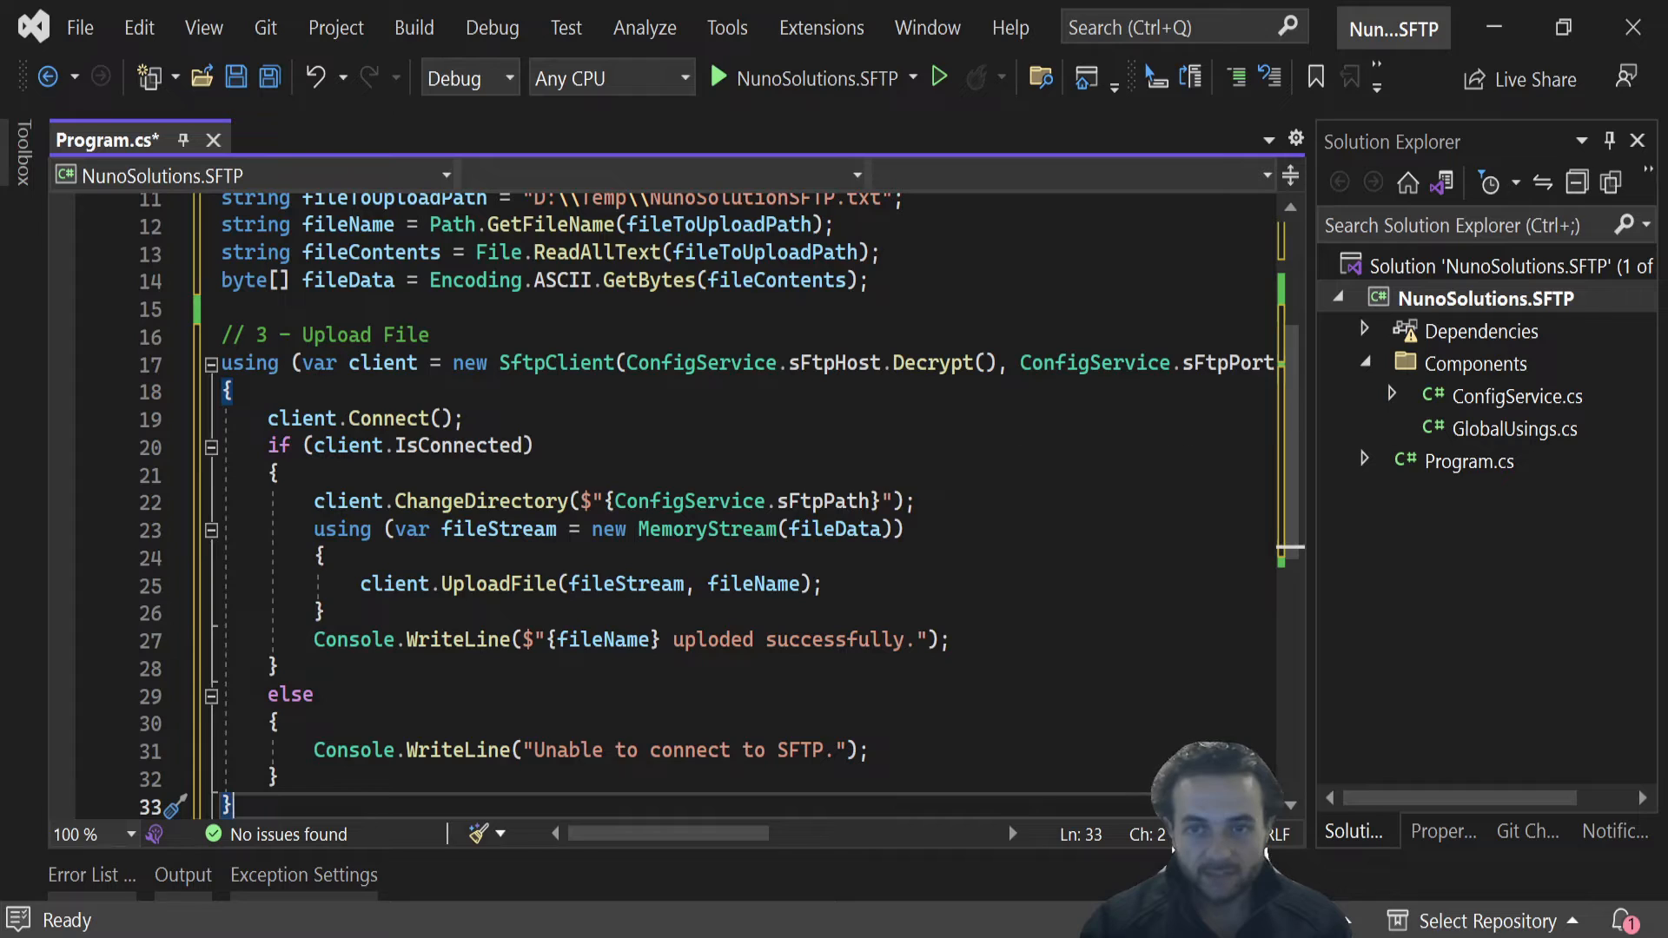
# - Write the SftpClient upload block and go to the SftpClient class definition
pyautogui.click(1624, 141)
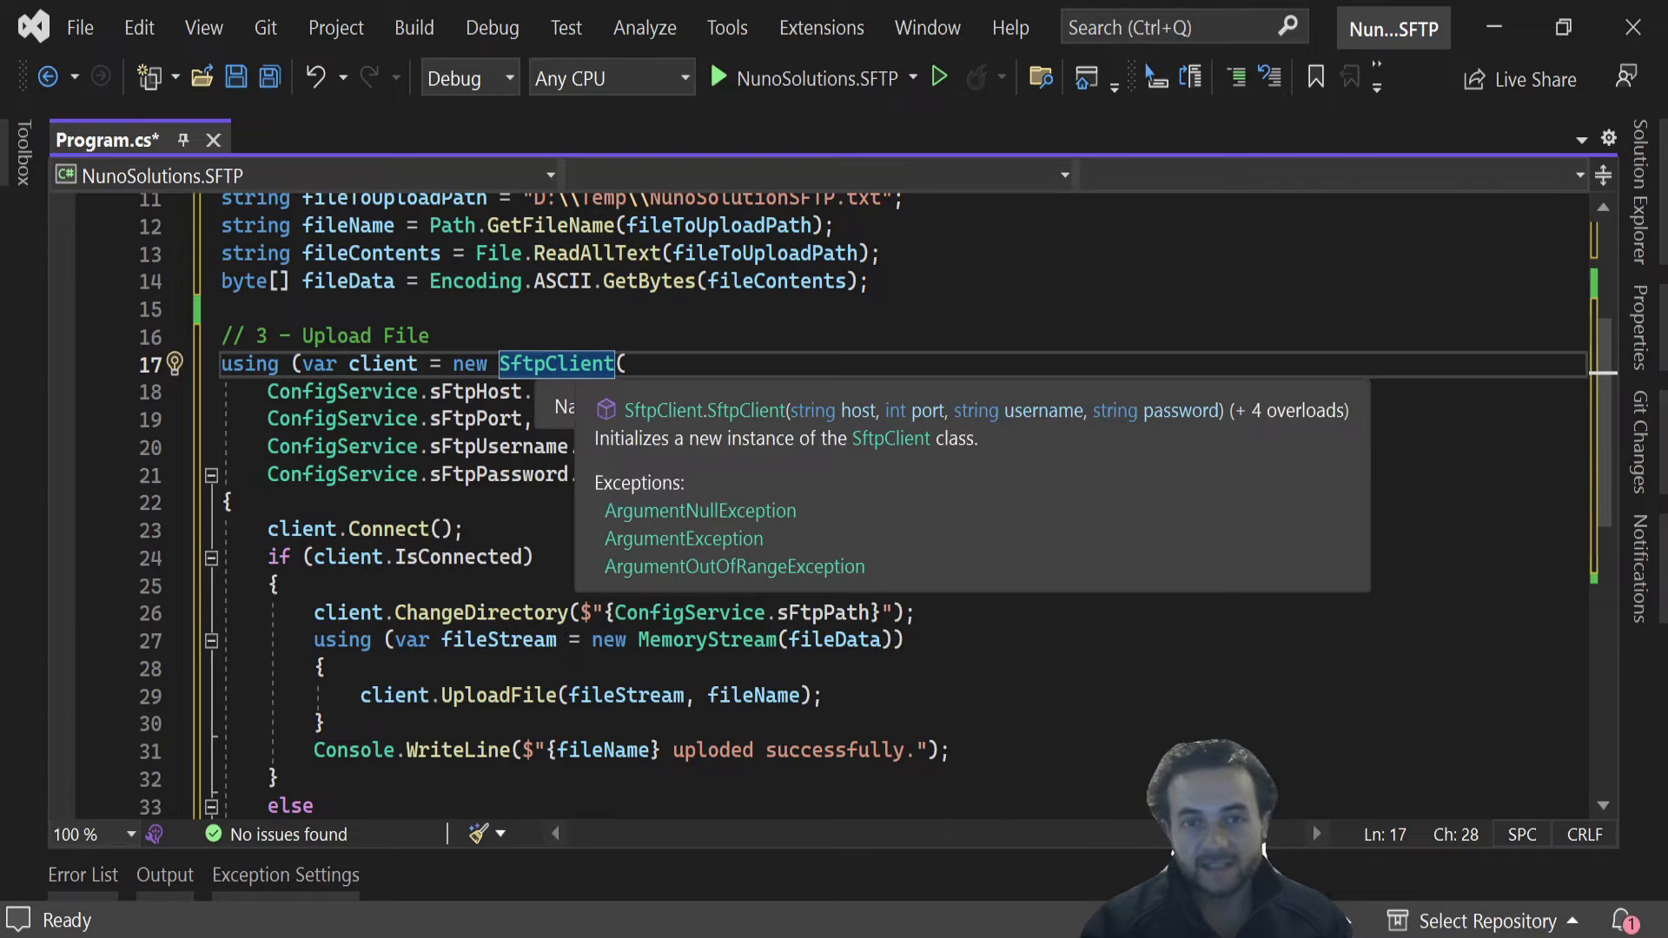
pyautogui.click(556, 363)
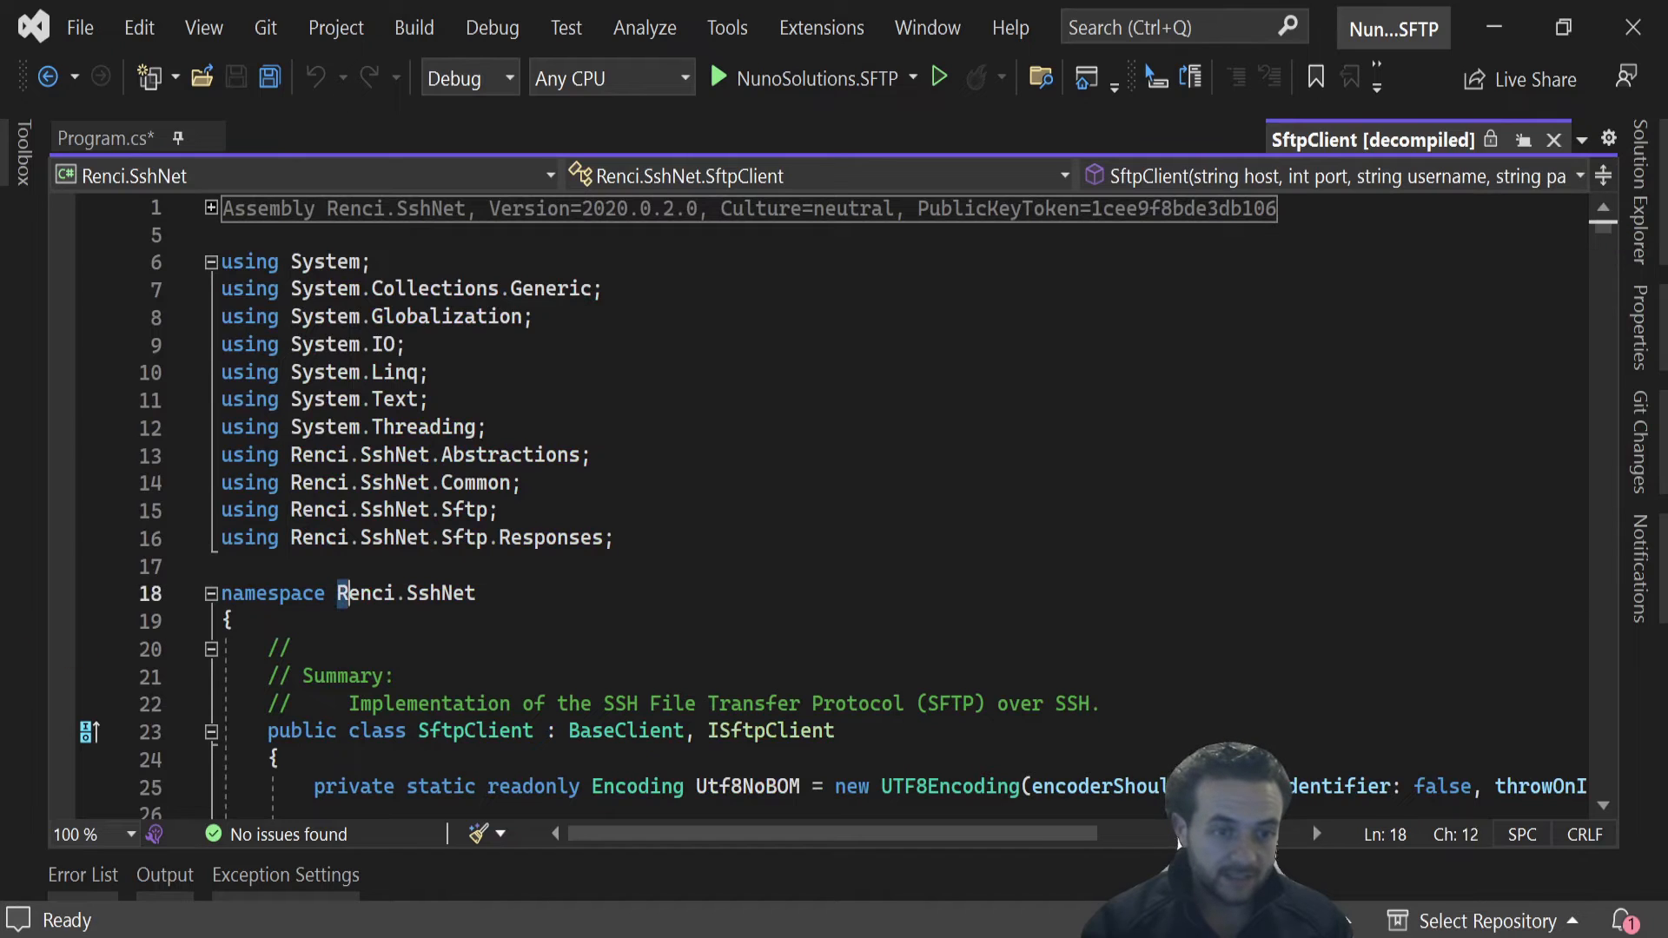
# - Show the decompiled SftpClient constructor taking host, port, username and password
pyautogui.doubleClick(363, 593)
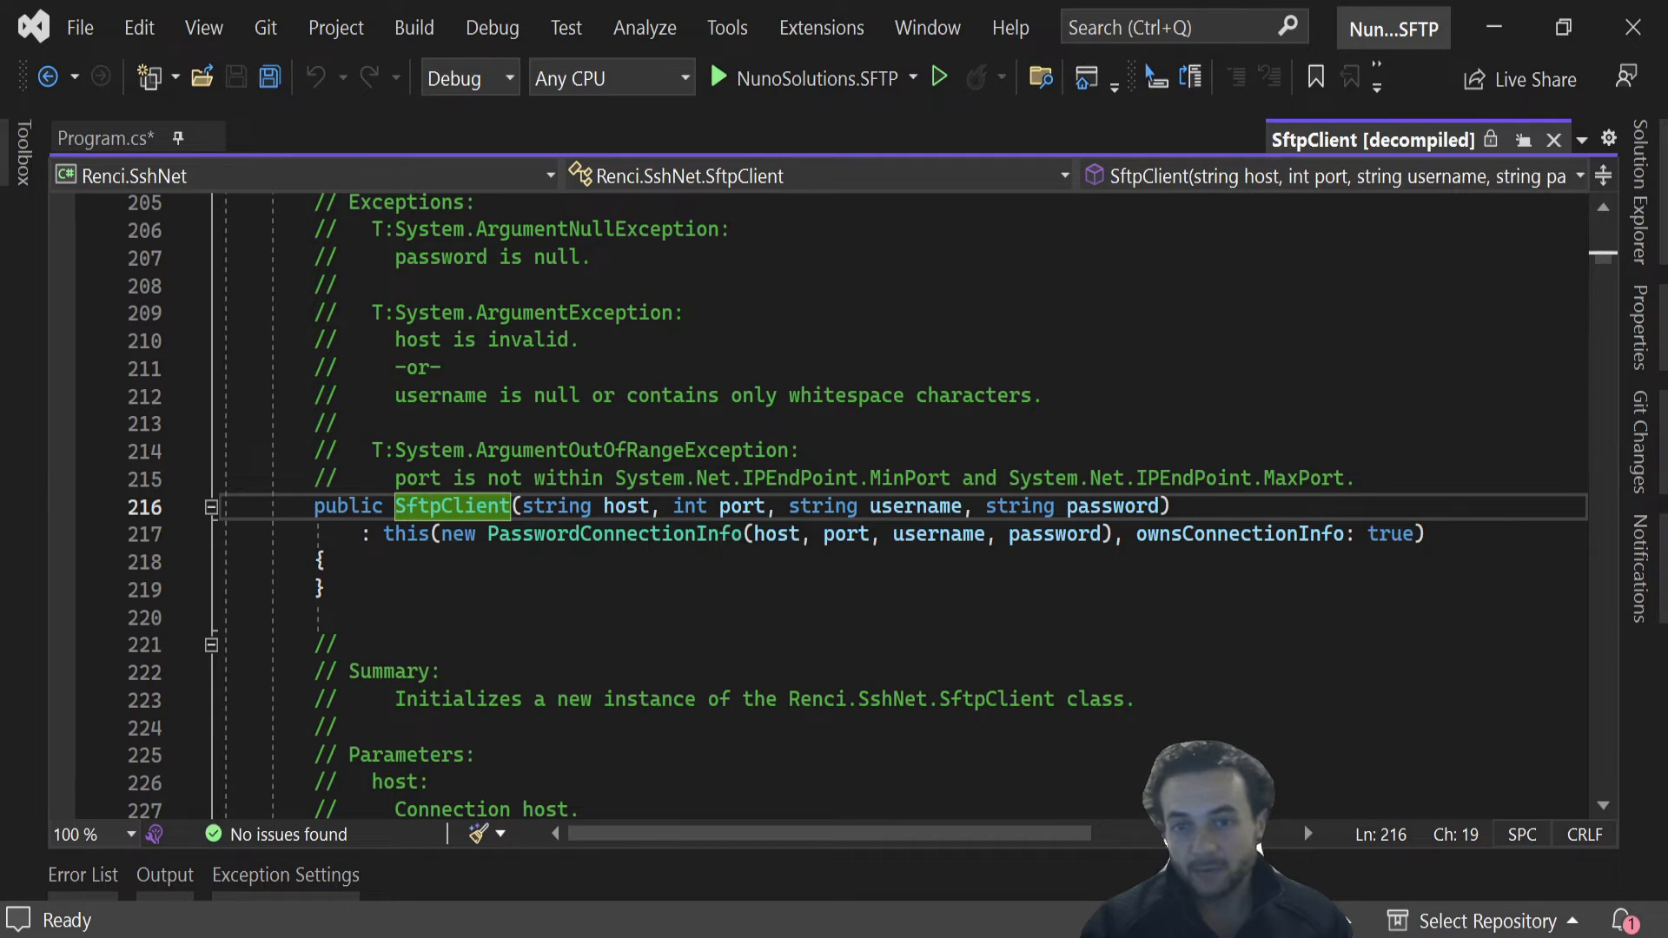
pyautogui.moveTo(1055, 533)
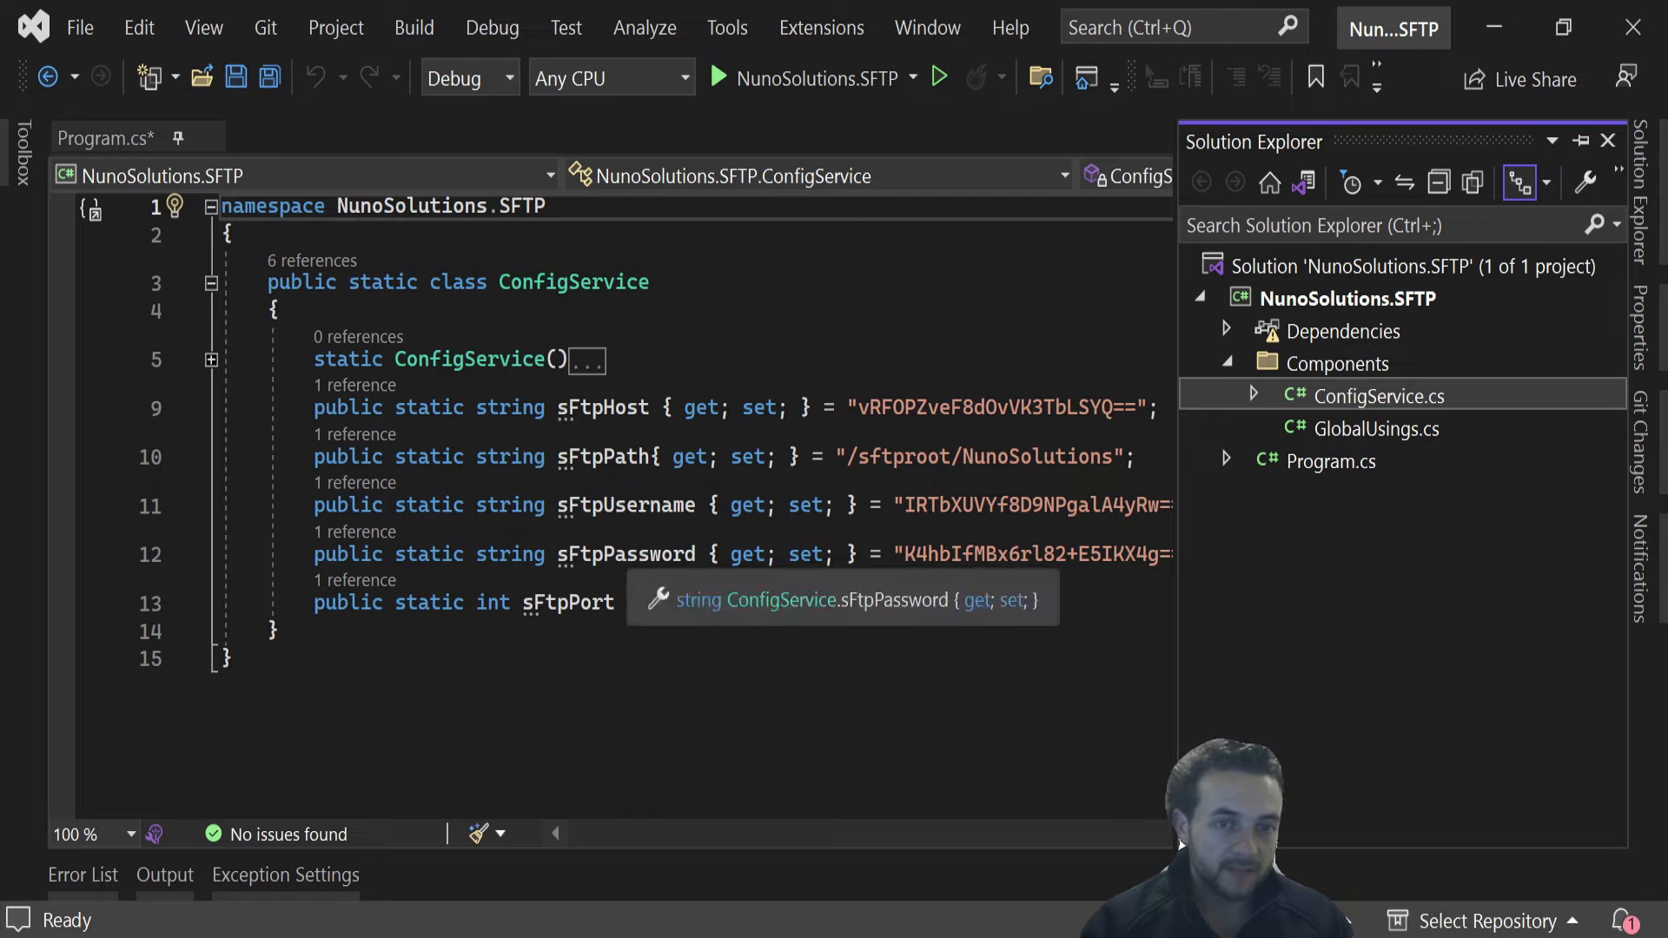
# - Give ConfigService a port setting '{ get; set; } = 22;' alongside the encrypted SFTP credentials
pyautogui.write('{ get; set; } = 22;')
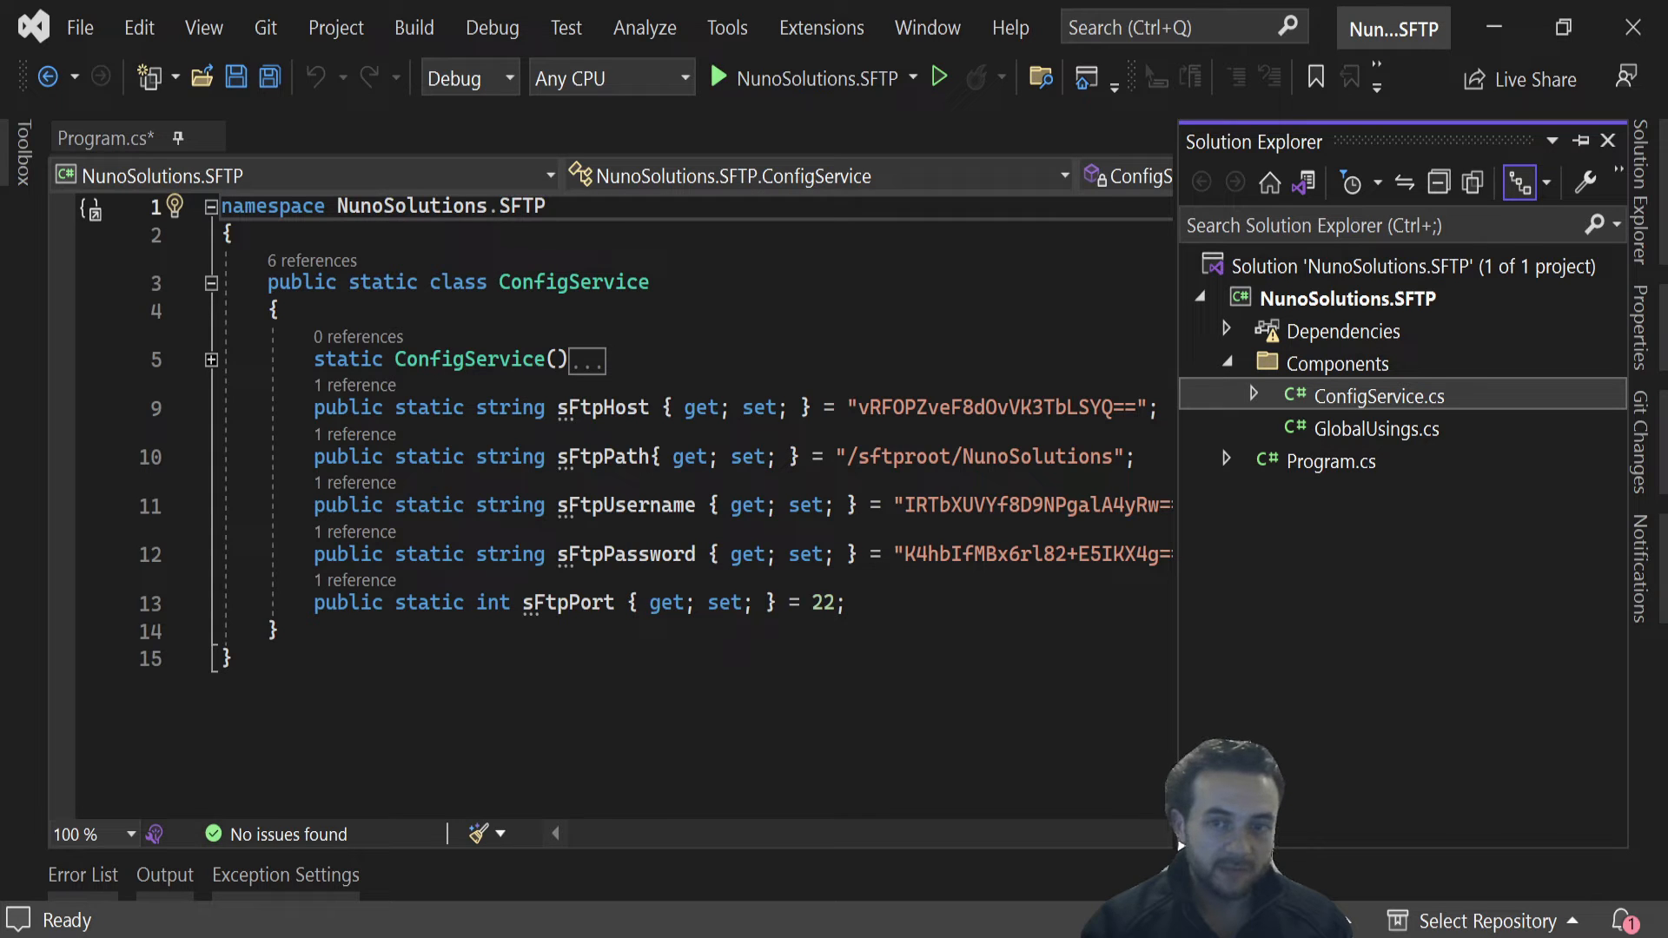
pyautogui.doubleClick(979, 457)
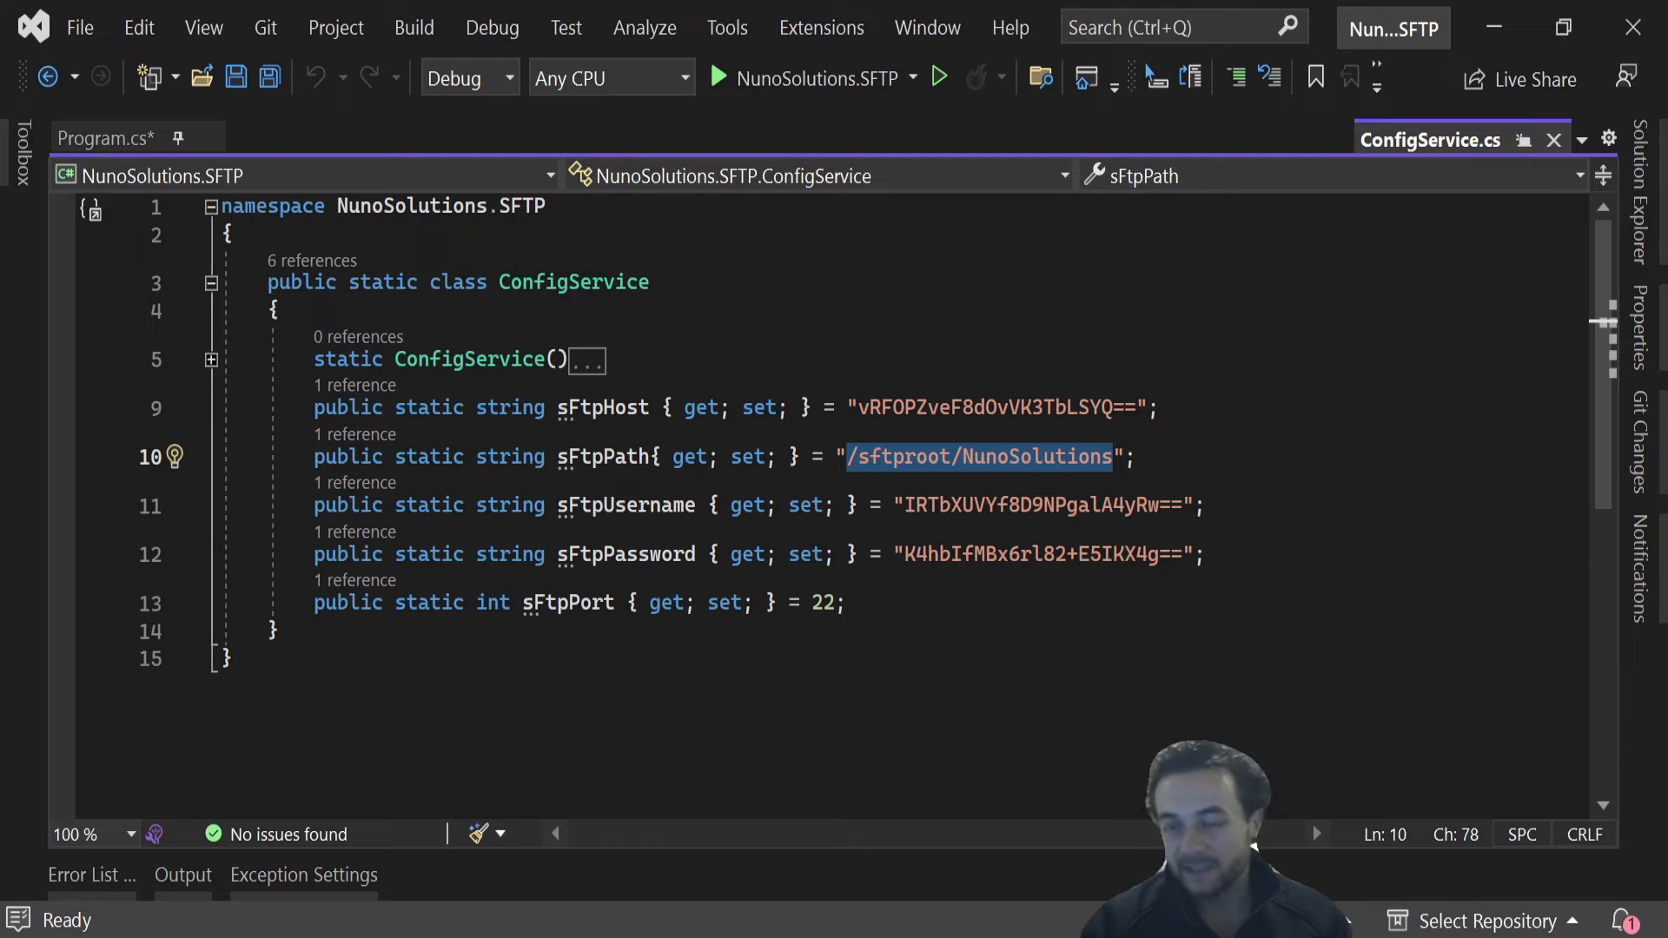
pyautogui.moveTo(976, 457)
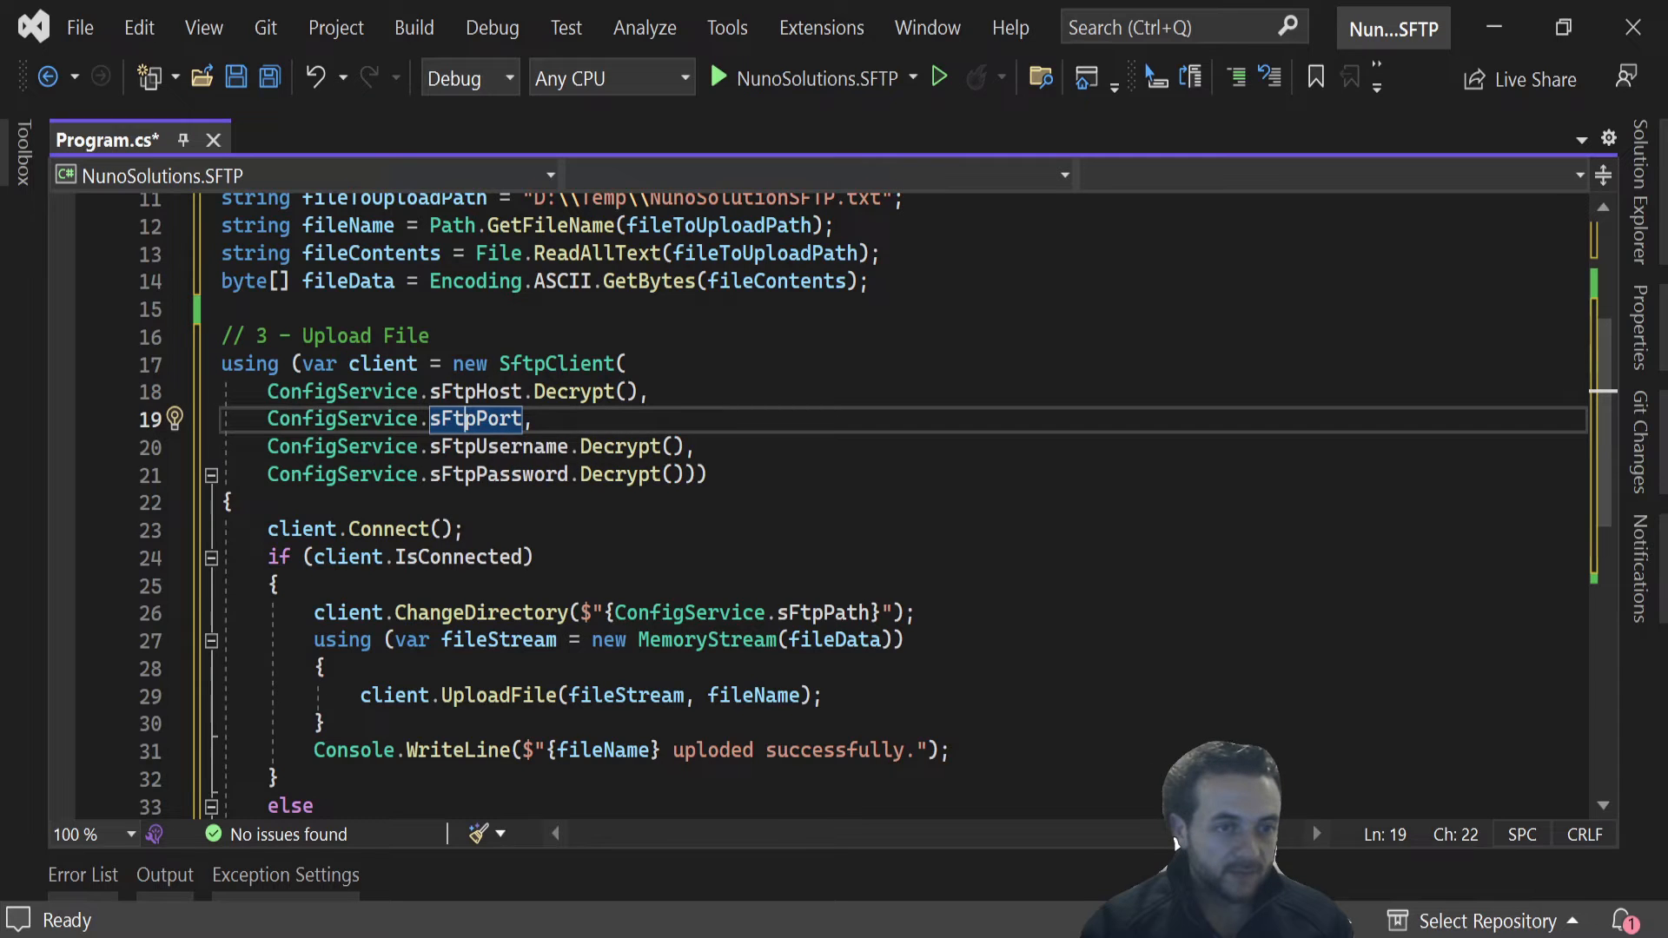
# - Scroll Program.cs down toward the ConfigService-based upload code
pyautogui.scroll(-3)
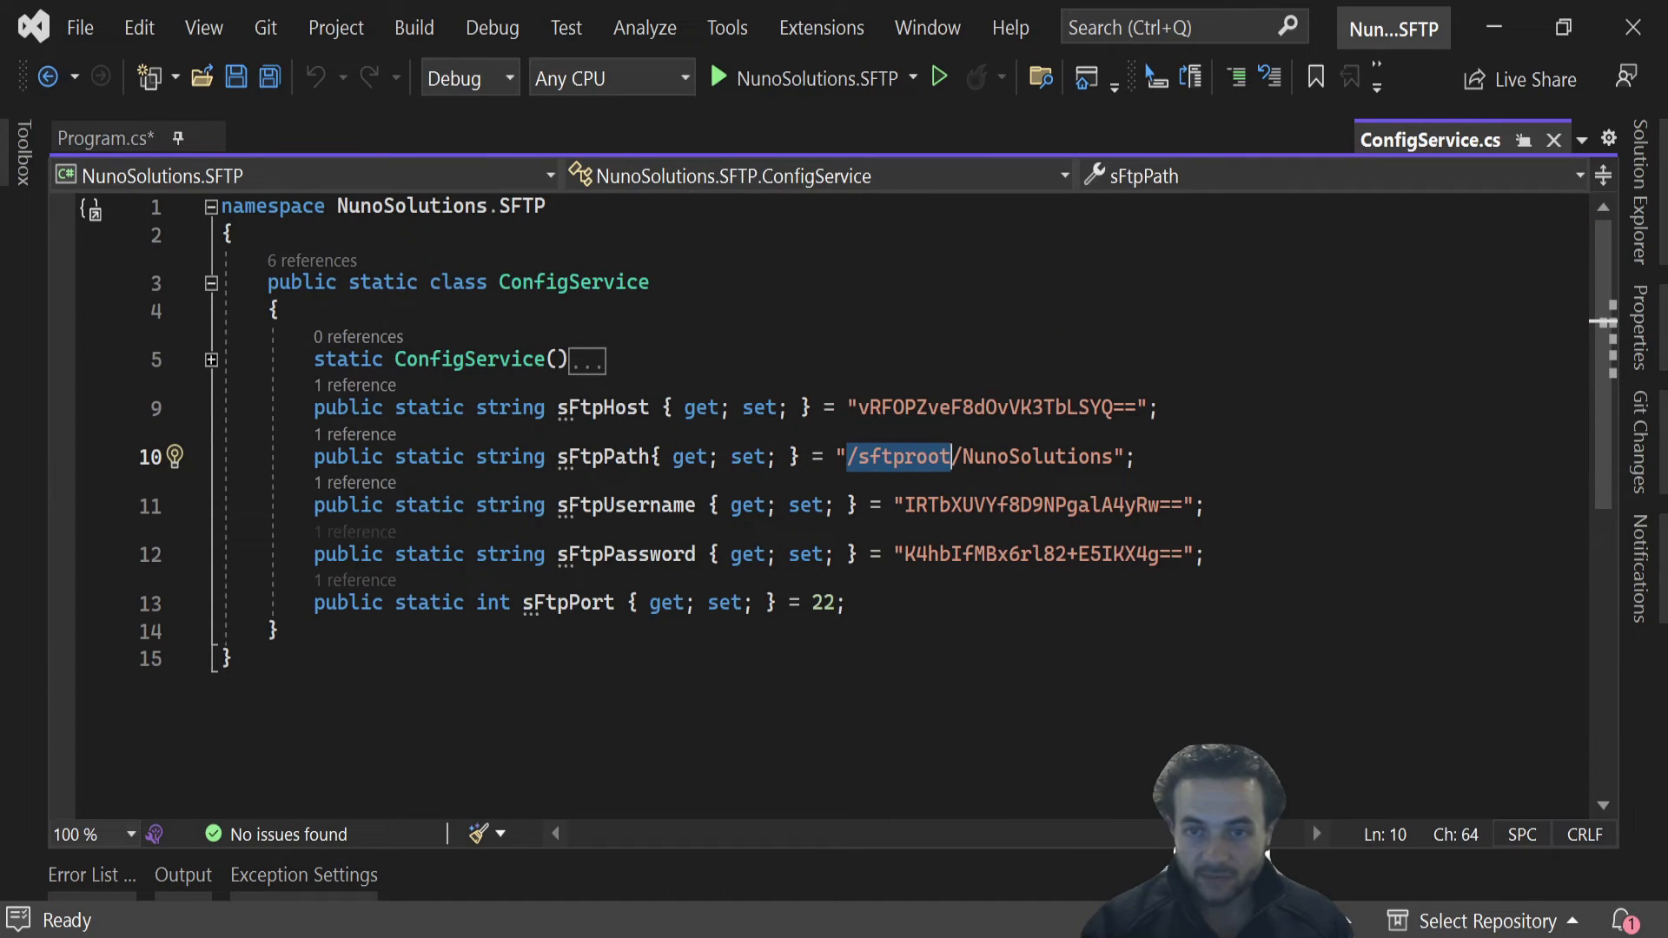
# - Bring Program.cs back in front showing the connect, change-directory and UploadFile code
pyautogui.click(104, 139)
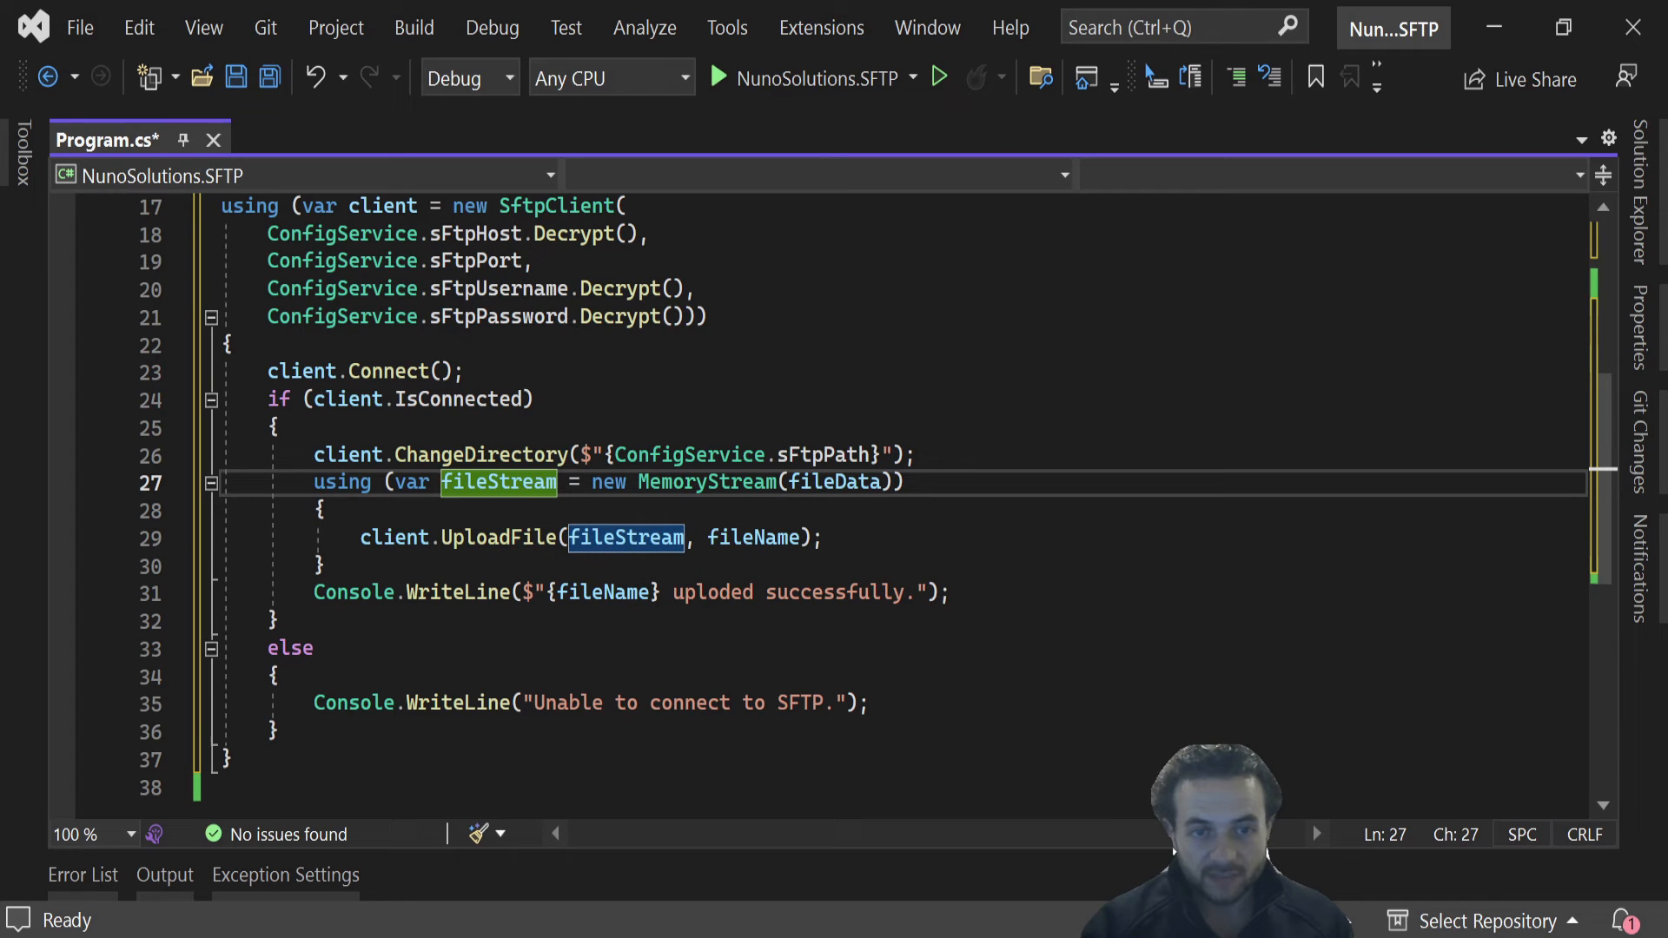
pyautogui.moveTo(499, 482)
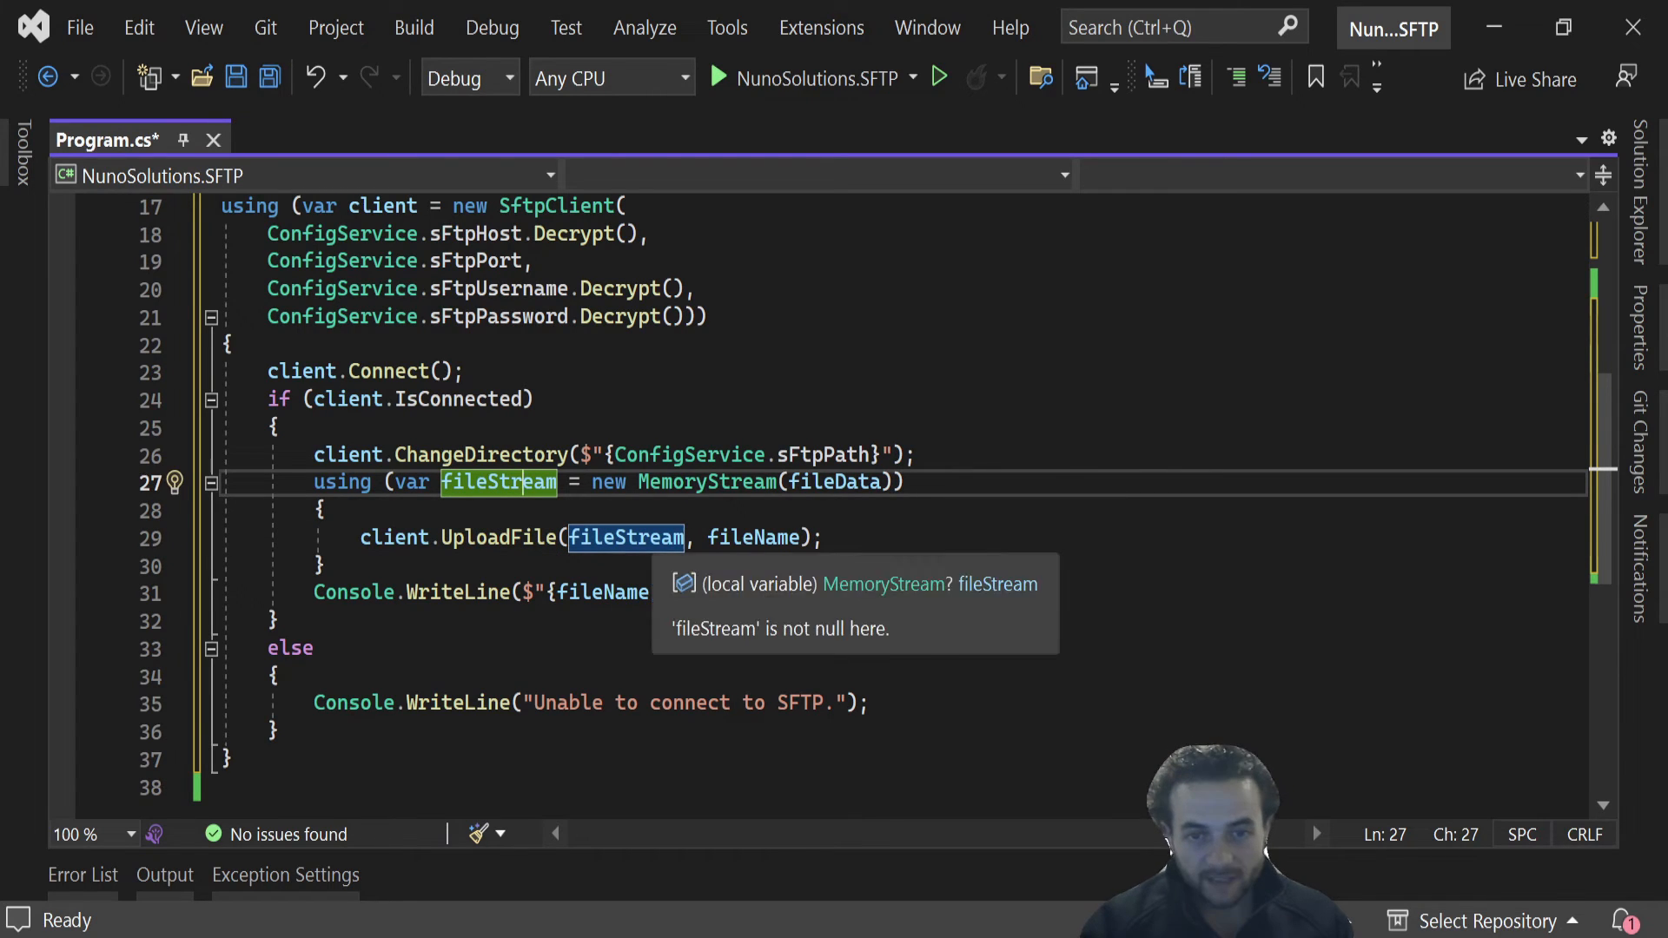
pyautogui.moveTo(752, 537)
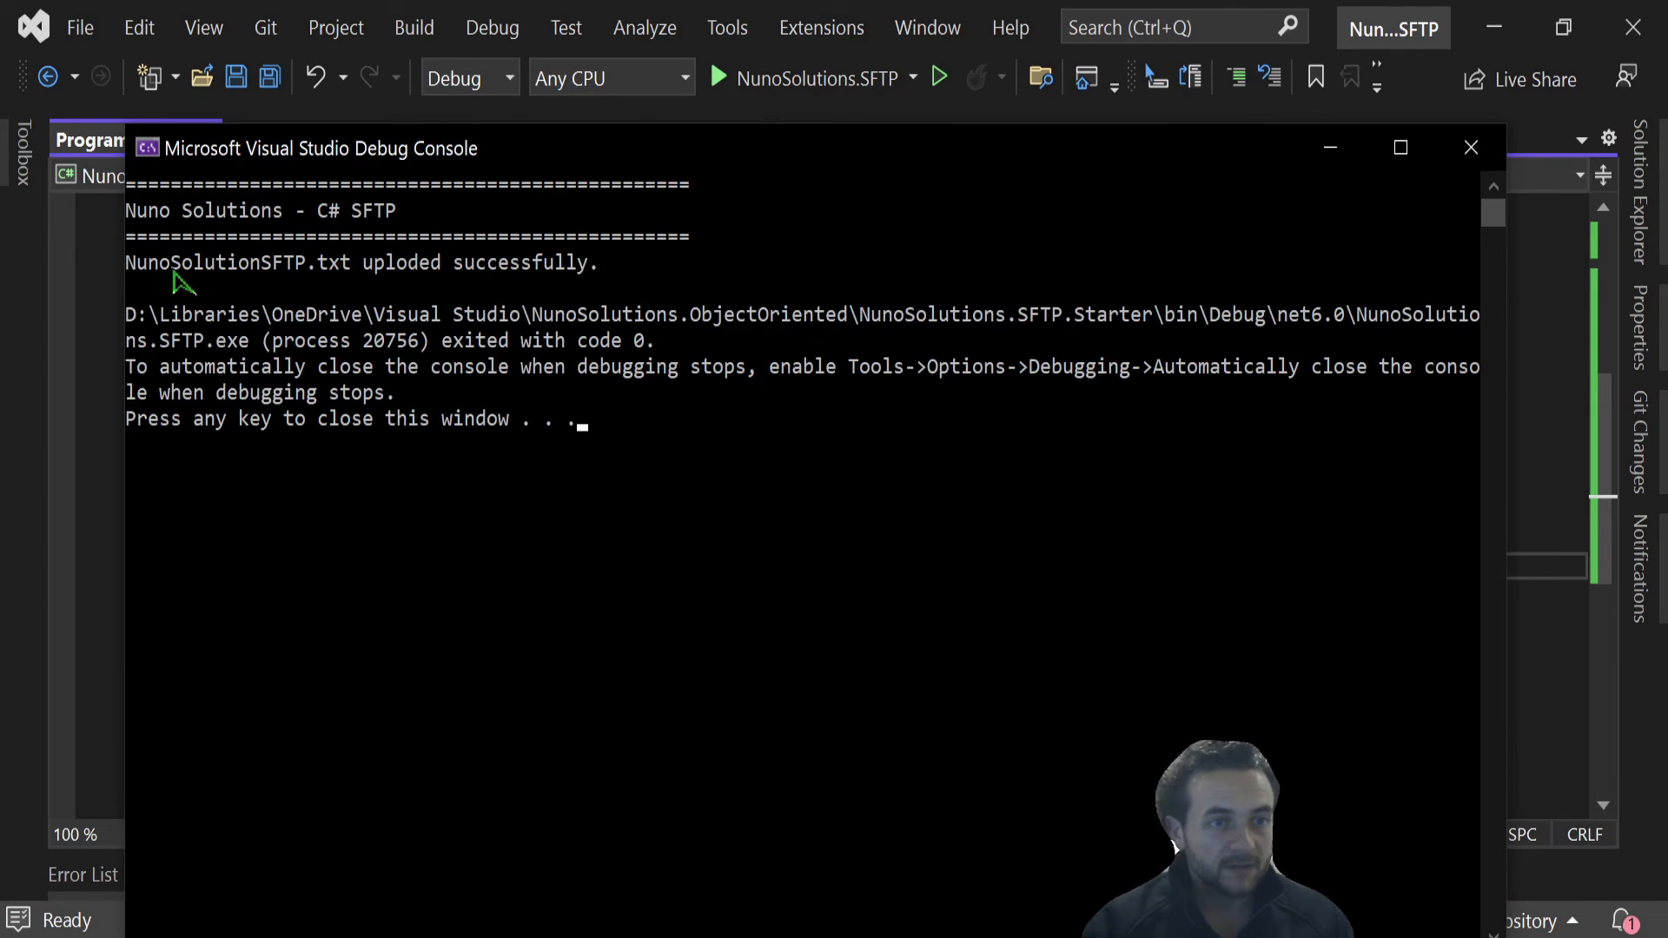
pyautogui.moveTo(336, 296)
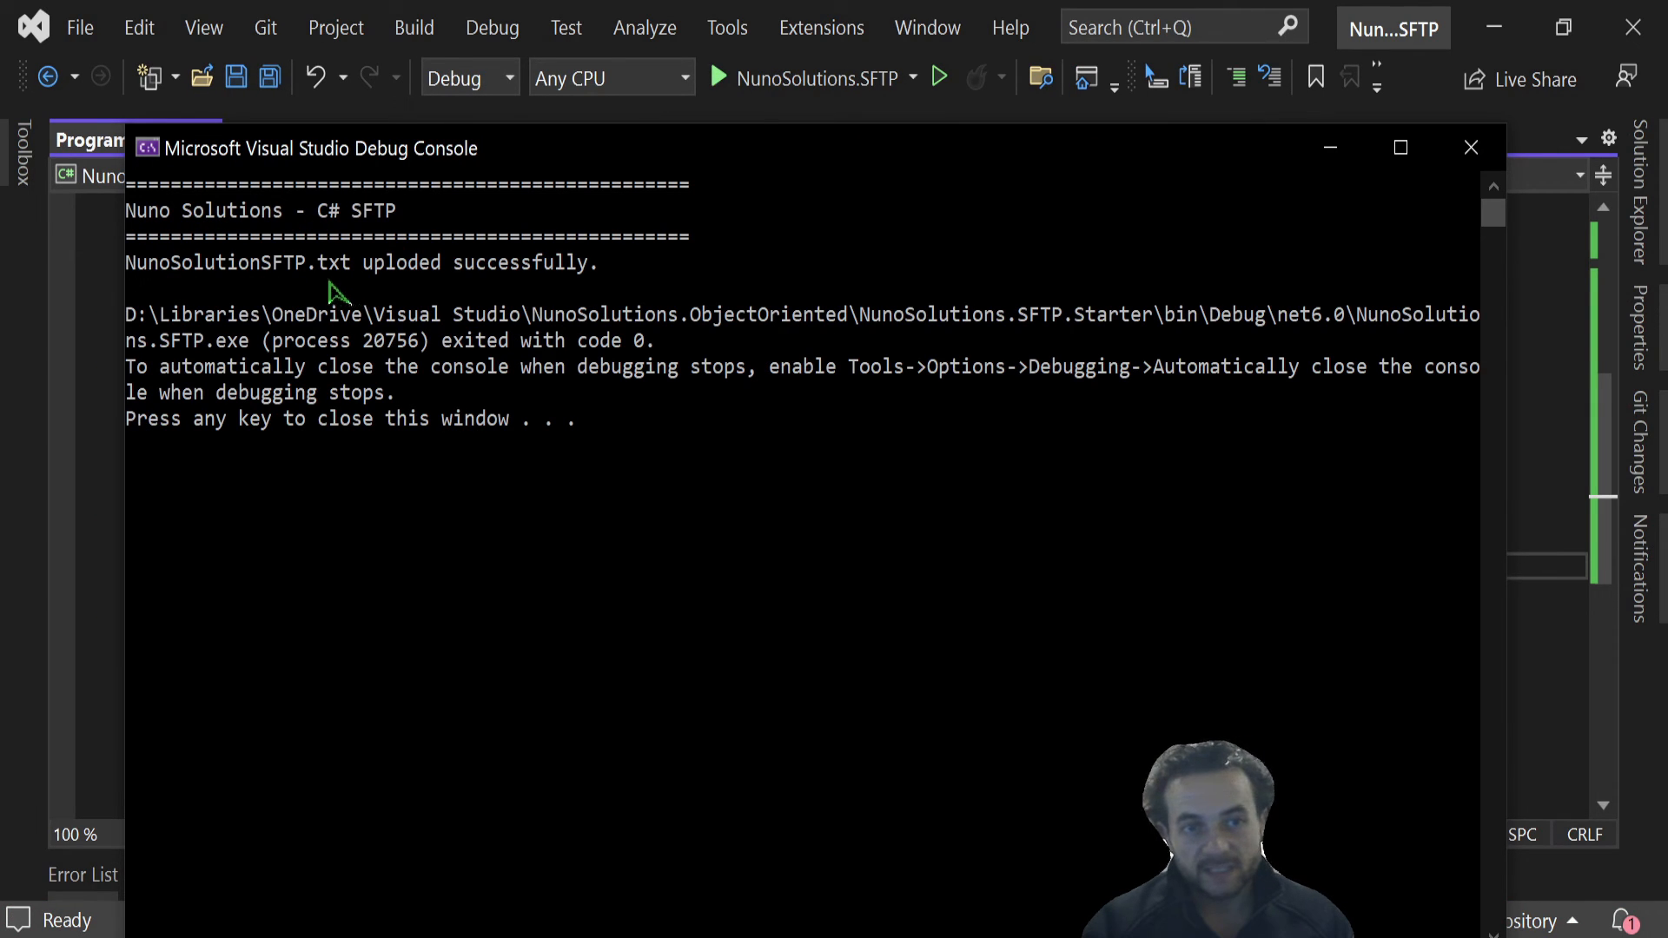
pyautogui.moveTo(1471, 146)
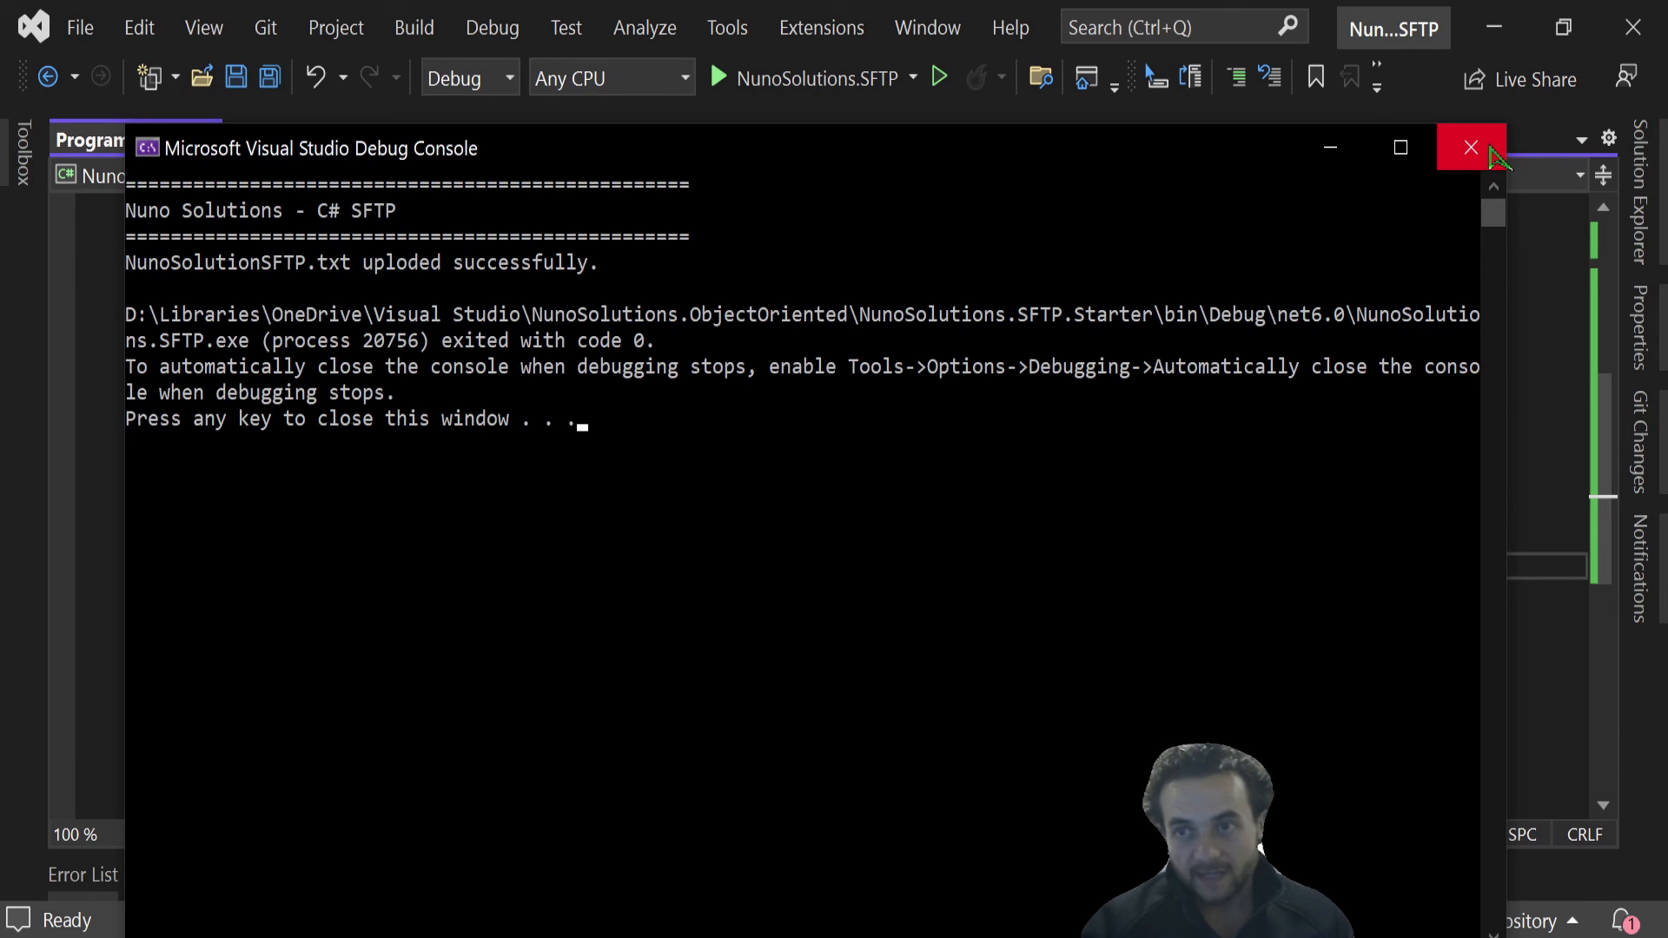
# - Close the debug console after the run reports a successful upload
pyautogui.click(1471, 146)
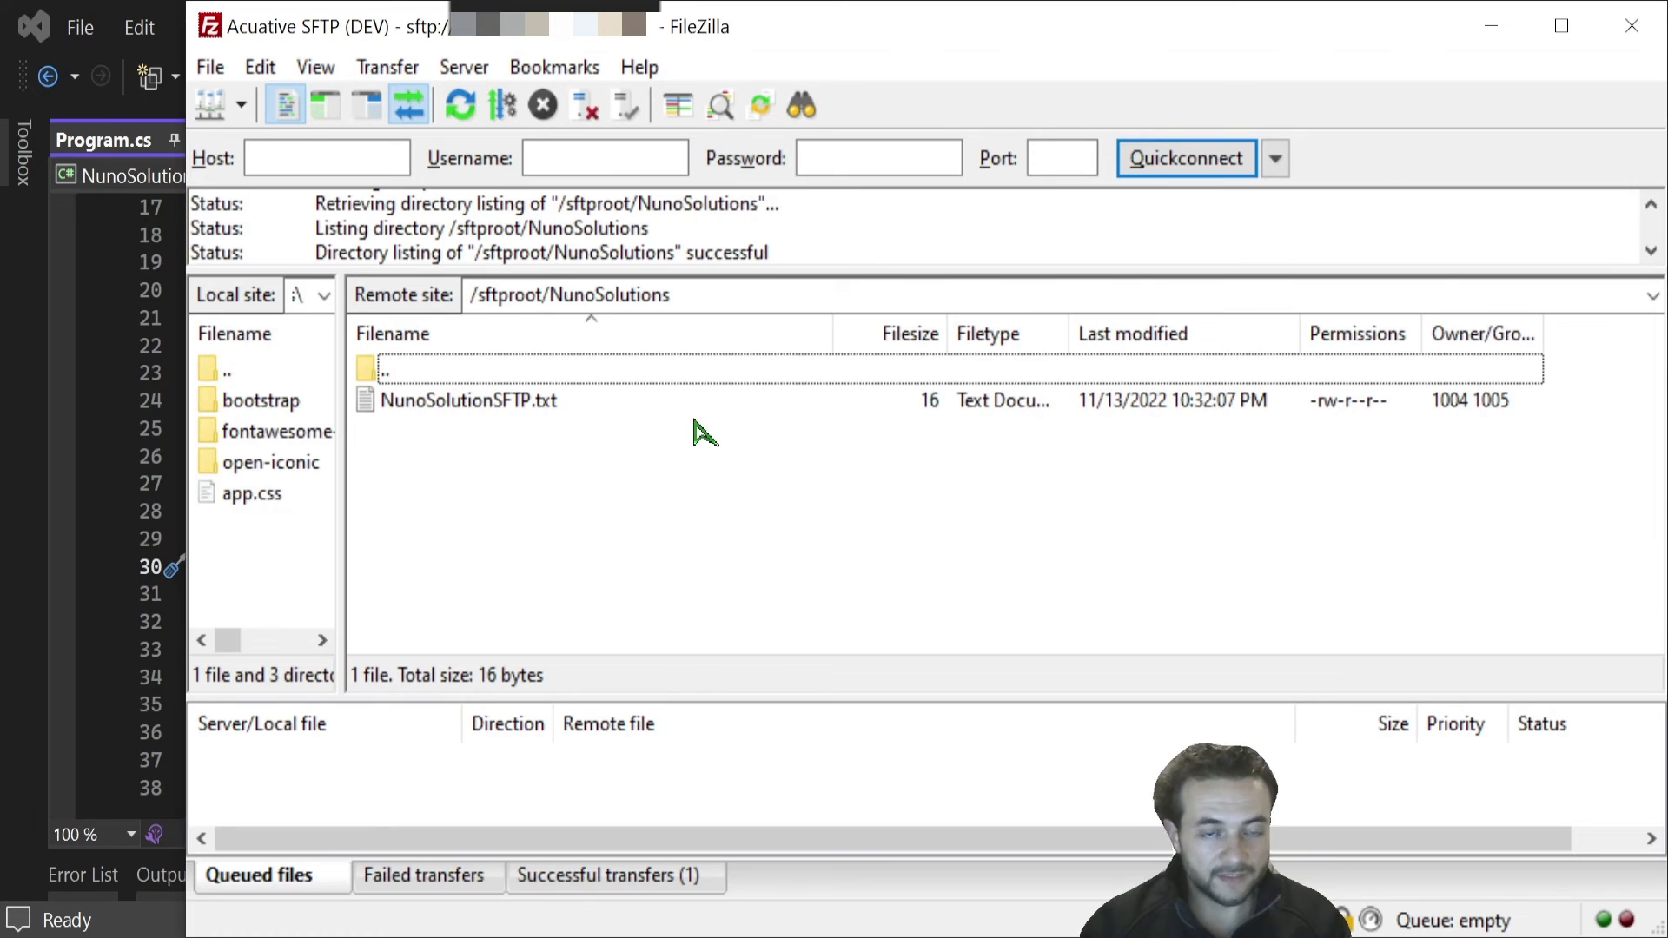
# - View the uploaded NunoSolutionSFTP.txt in /sftproot/NunoSolutions, then close the Notepad copy
pyautogui.click(570, 295)
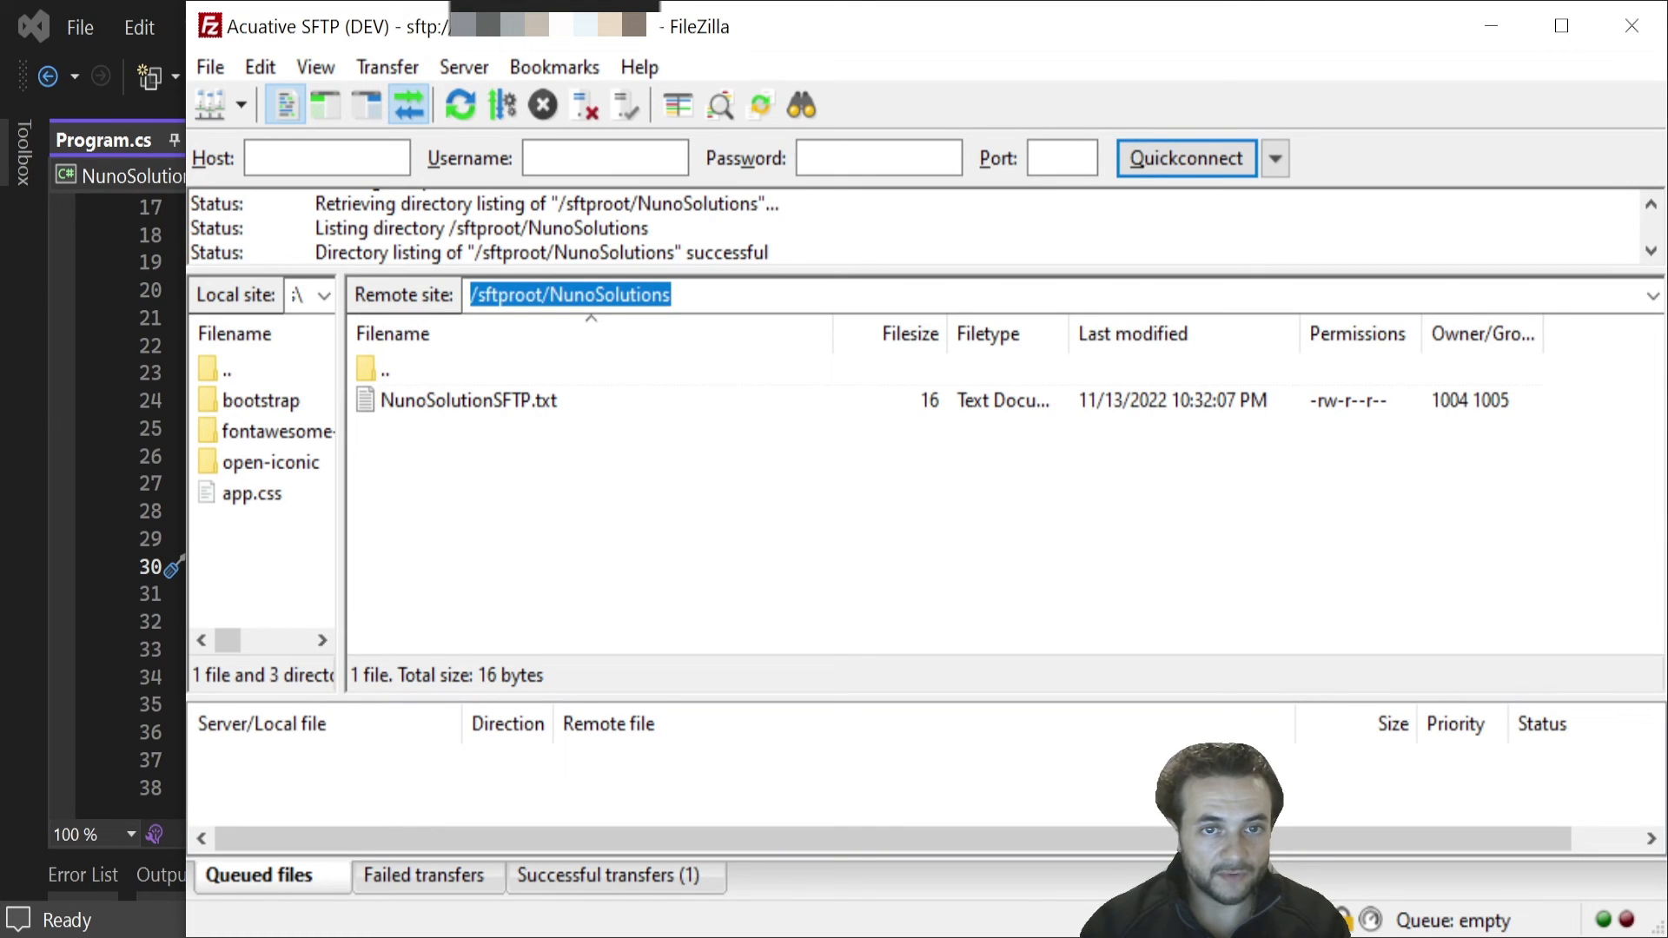
pyautogui.click(468, 401)
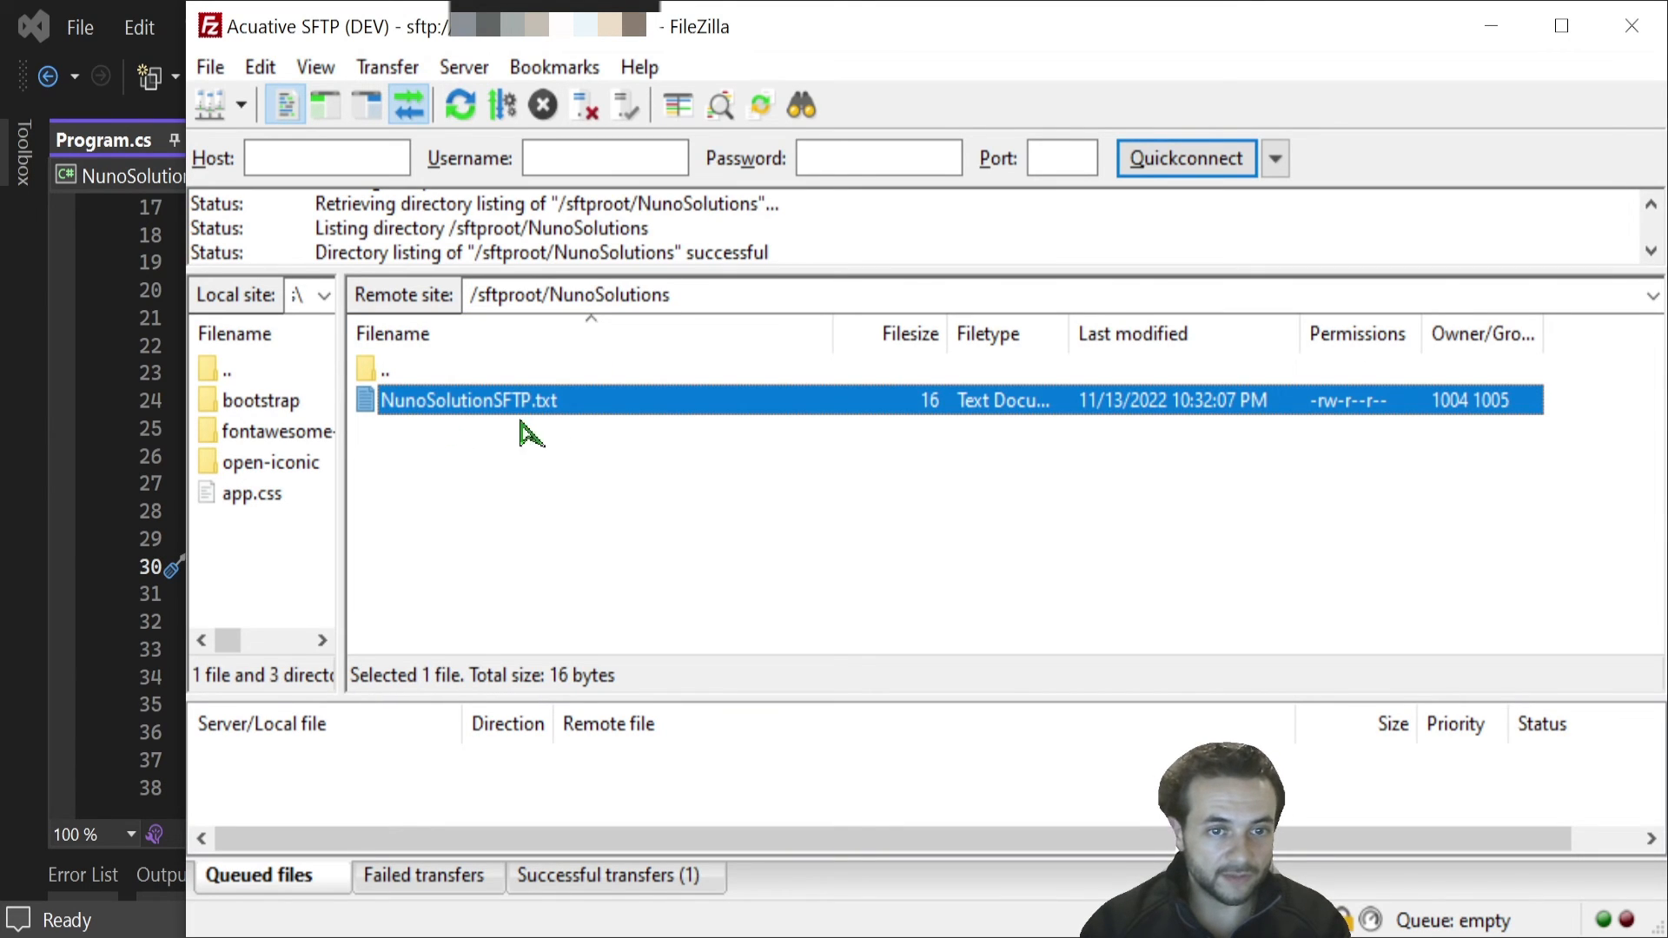
pyautogui.rightClick(464, 399)
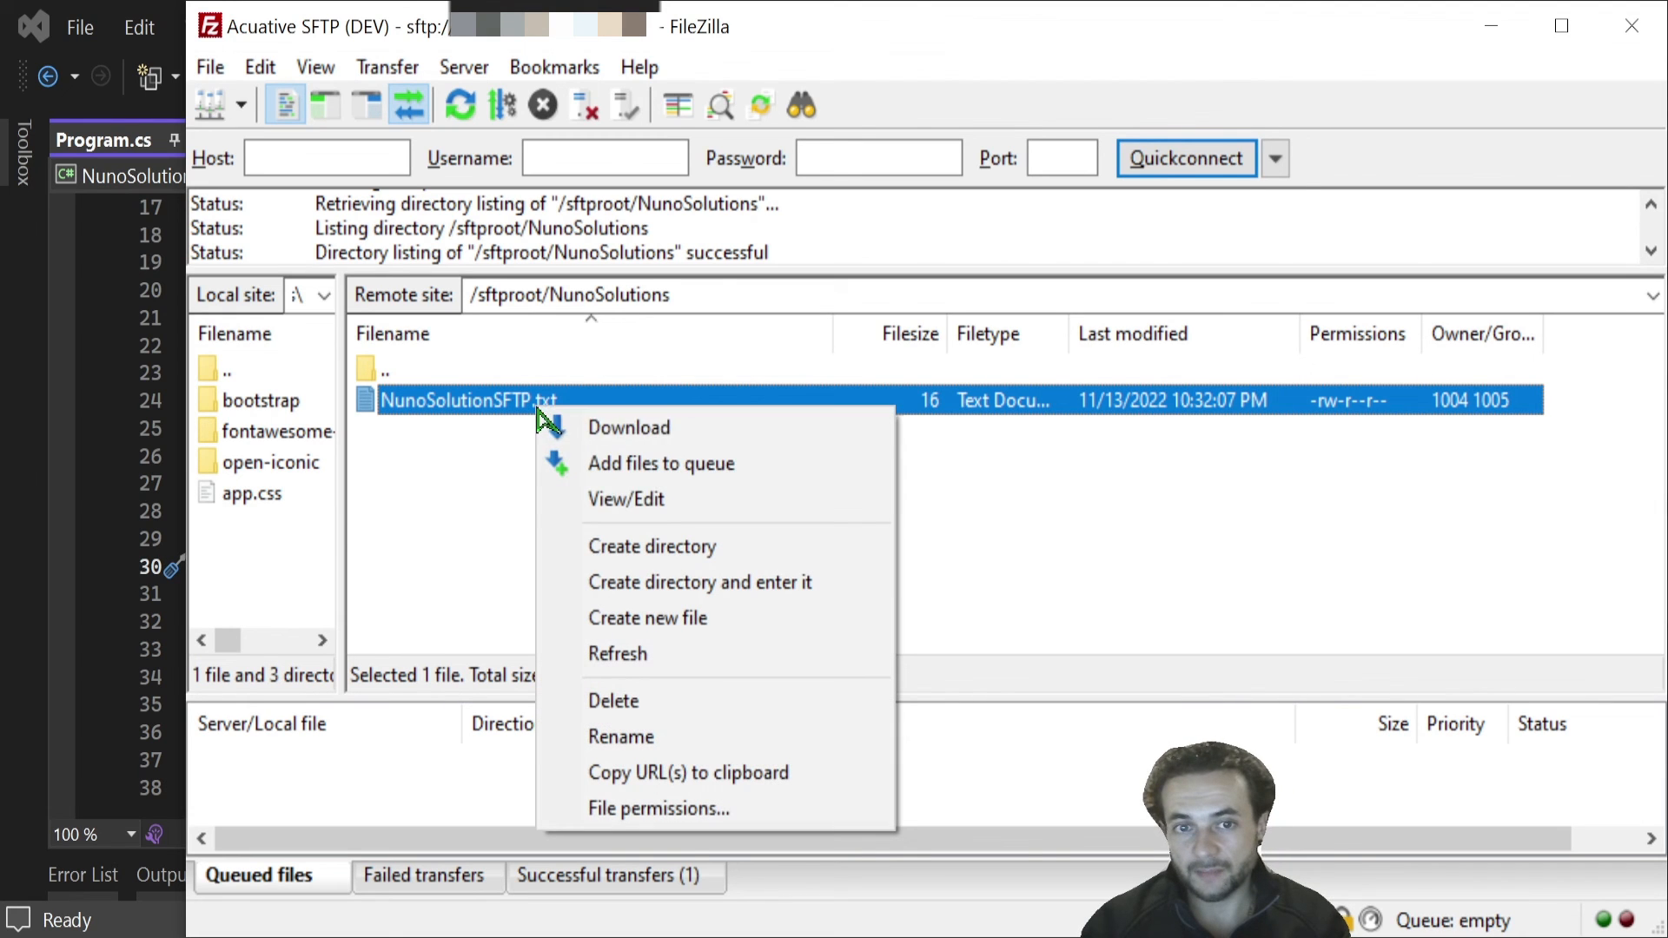
pyautogui.click(625, 498)
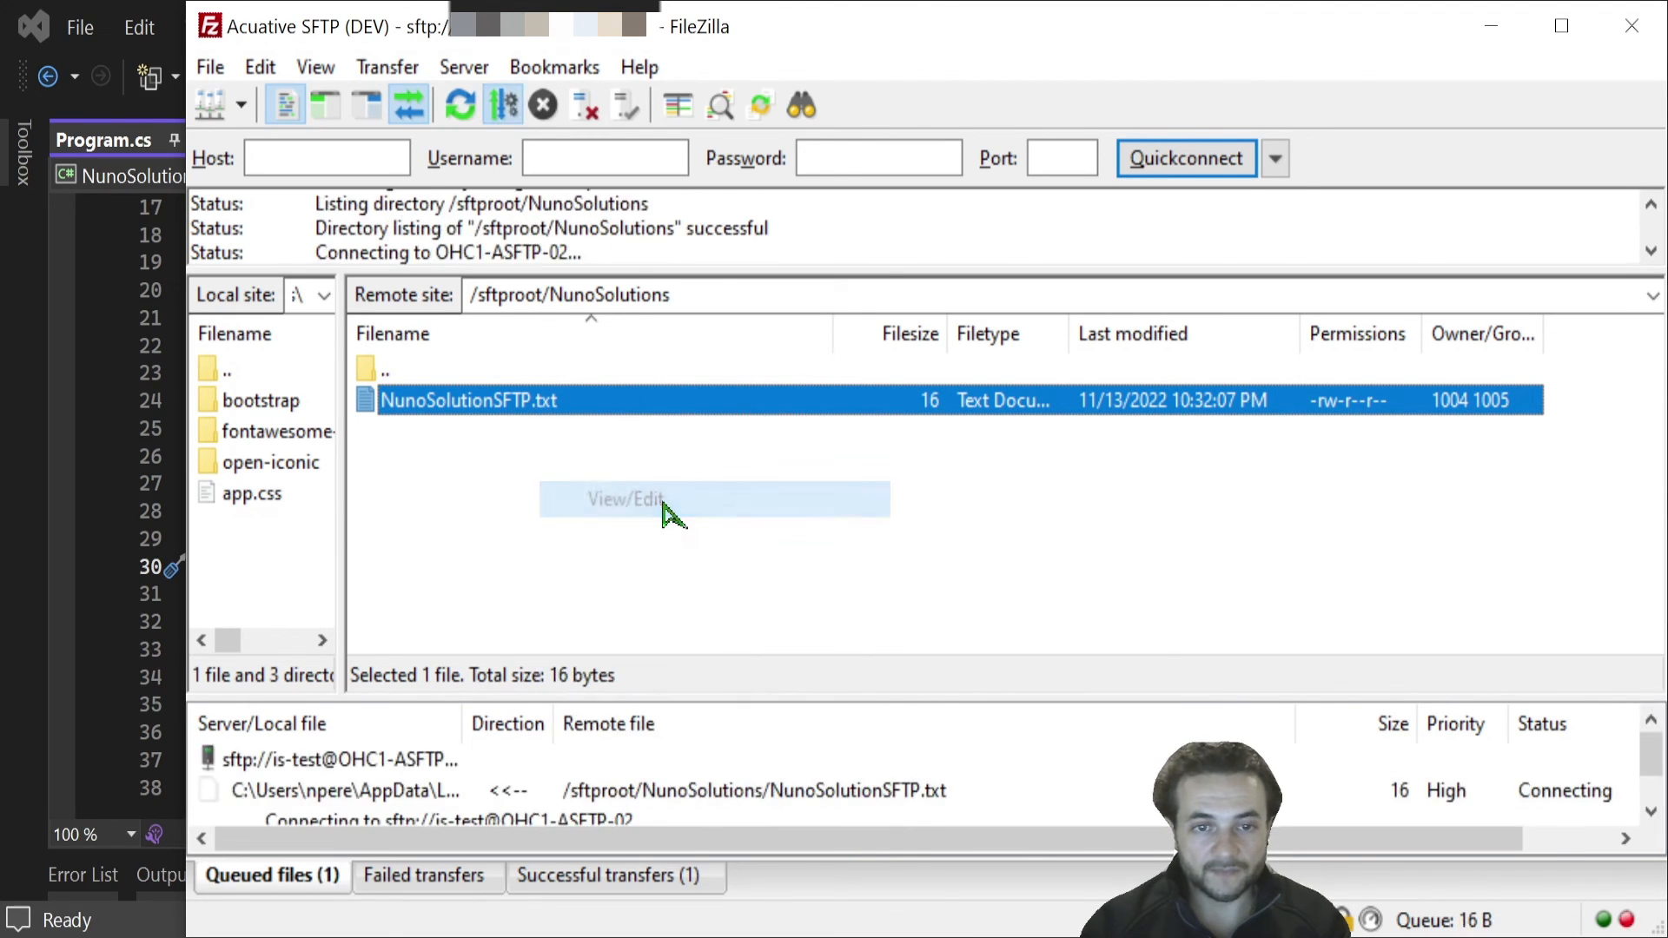
pyautogui.click(625, 498)
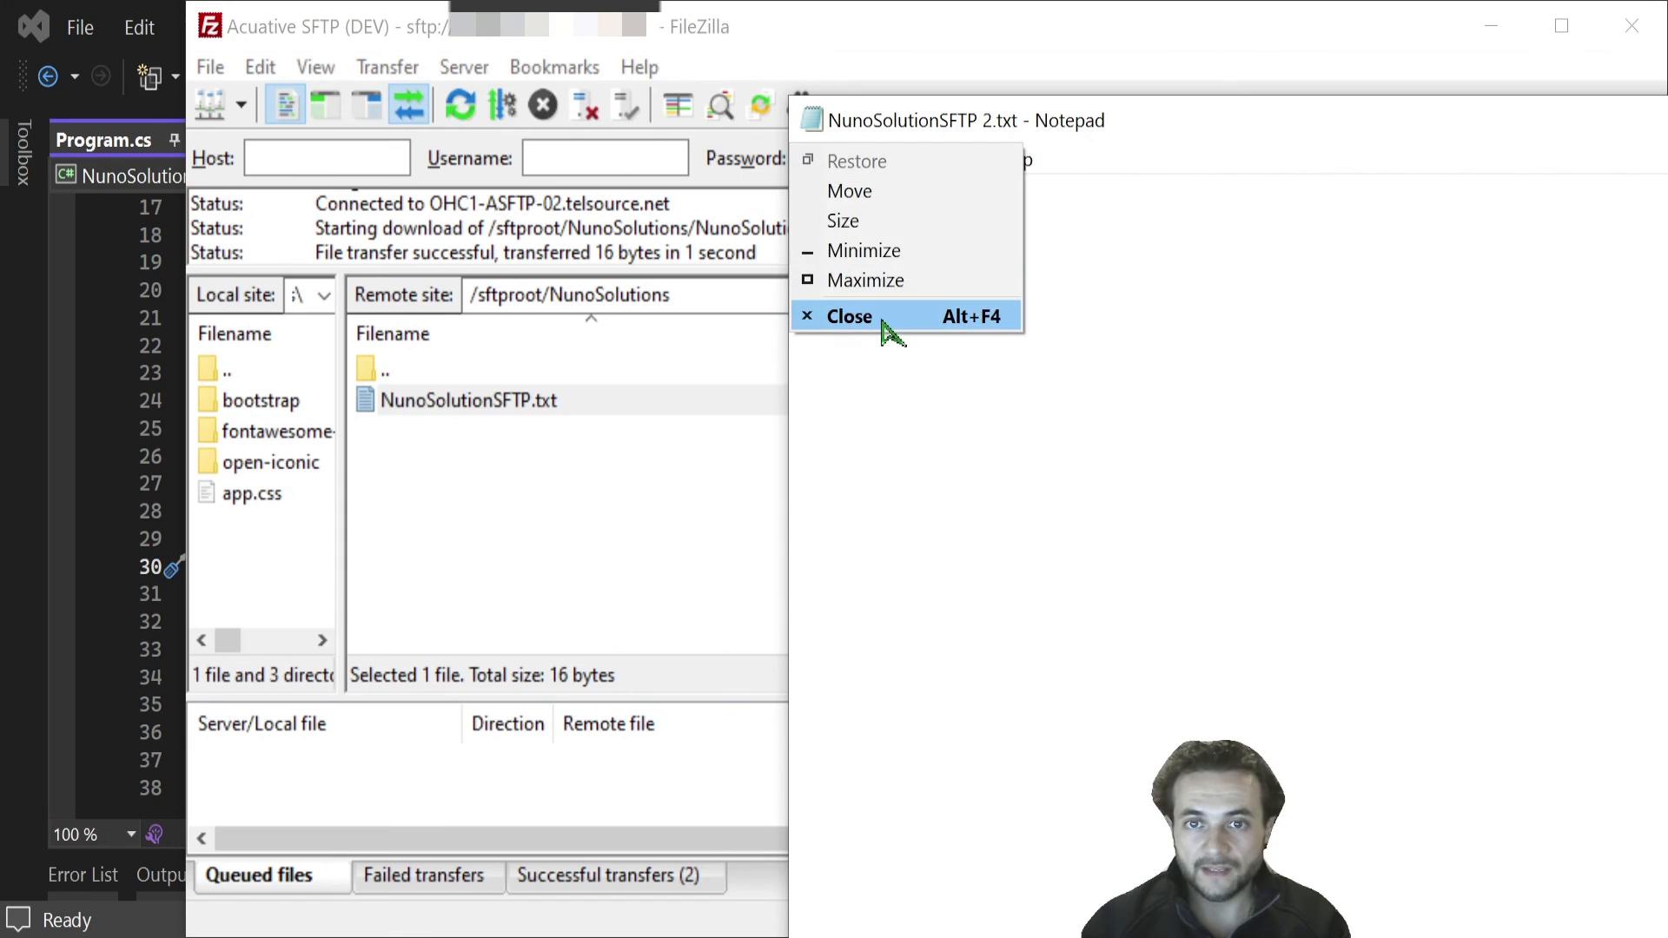
pyautogui.click(848, 316)
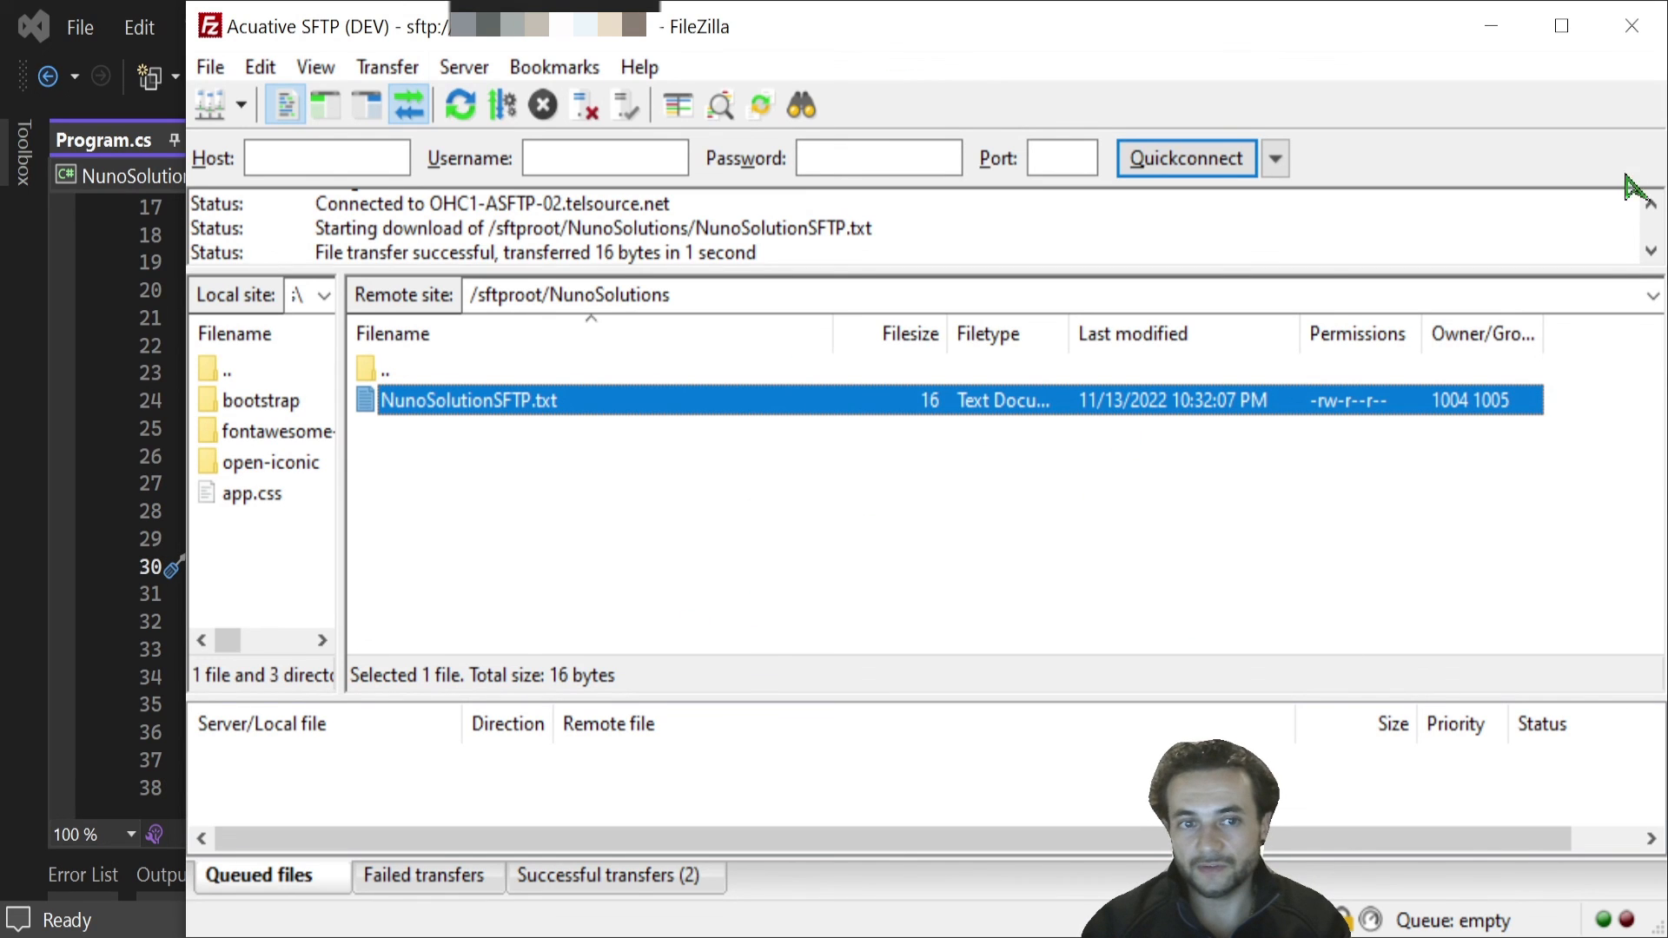
# - Close FileZilla, confirming despite the pending edit
pyautogui.click(1633, 26)
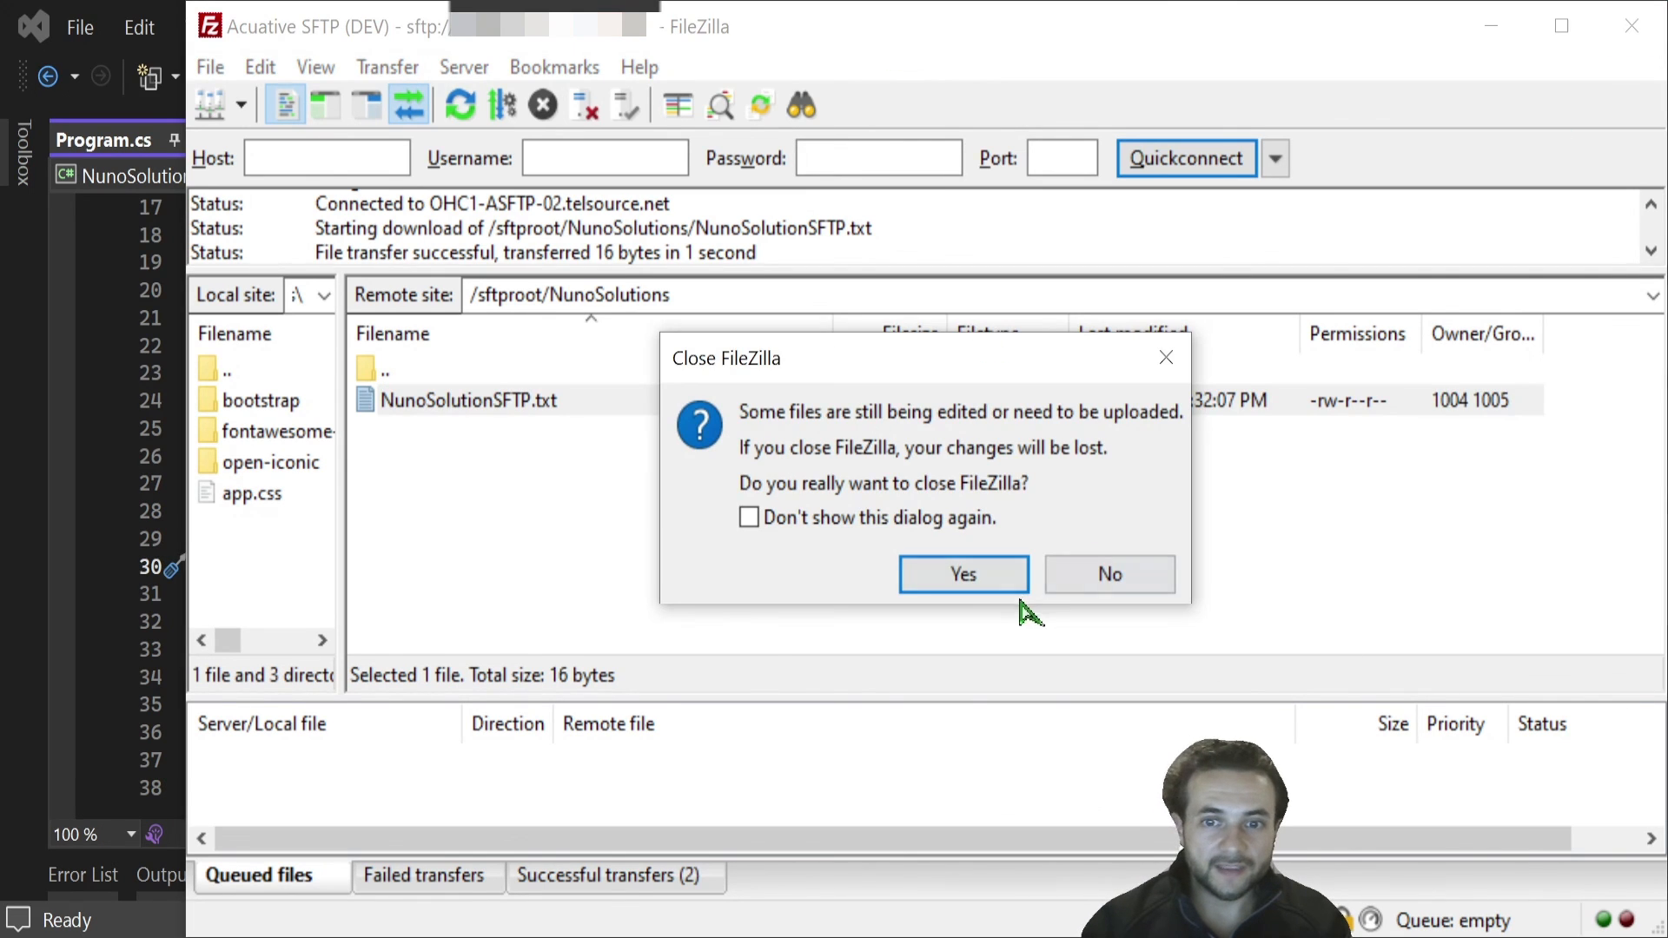
pyautogui.click(960, 573)
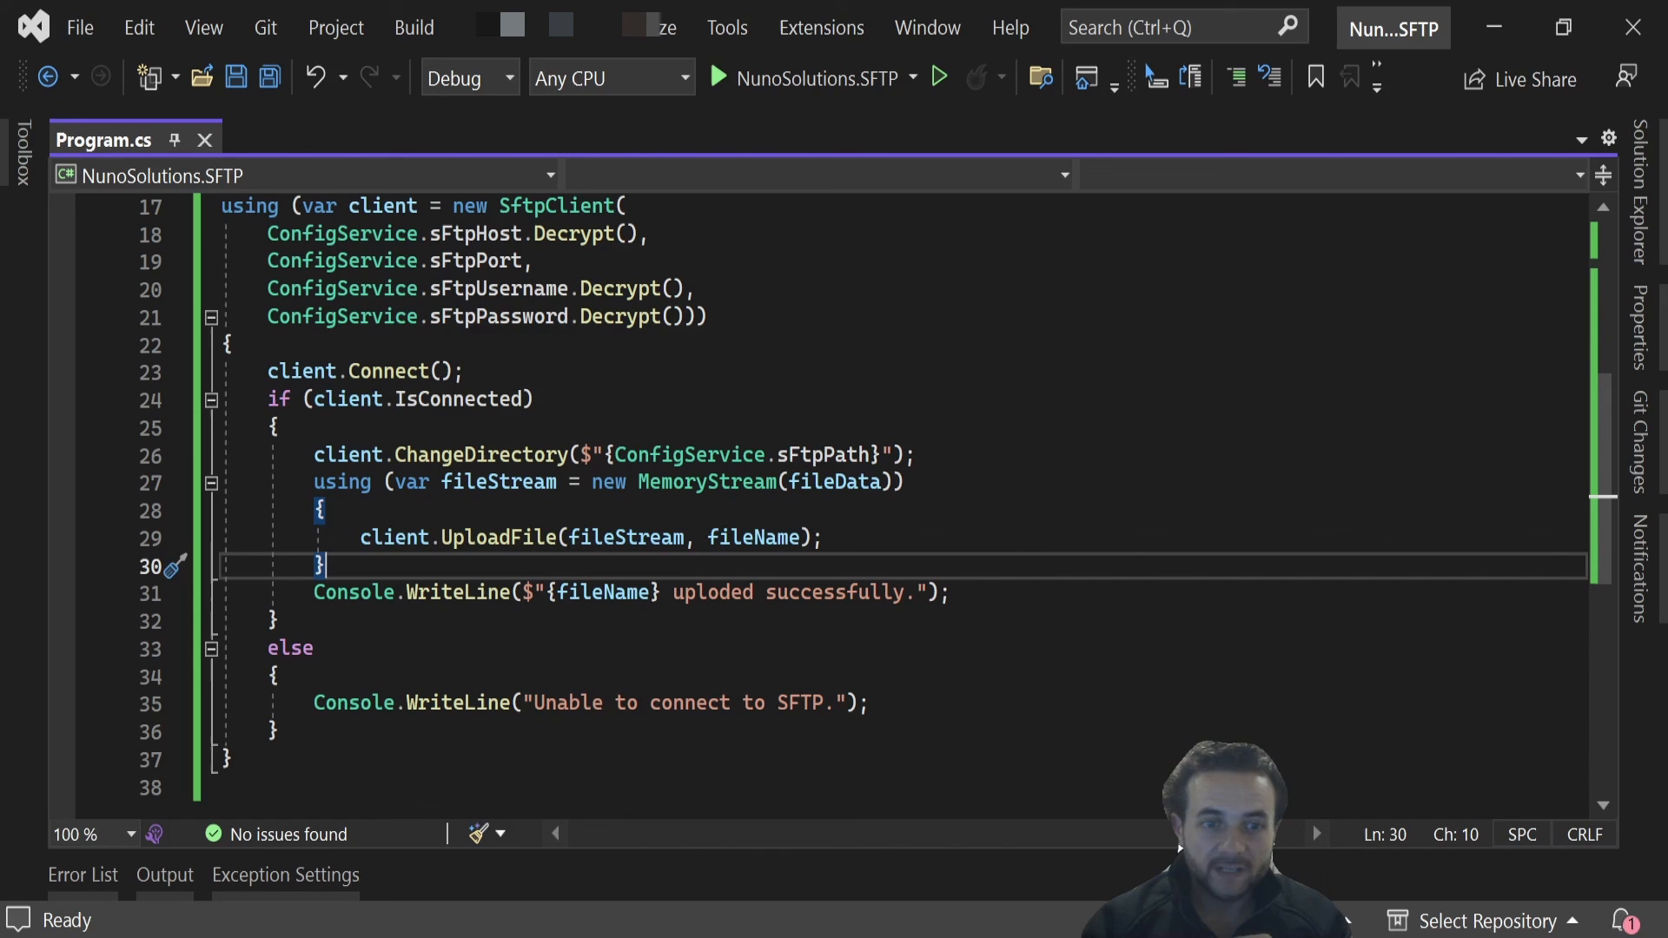